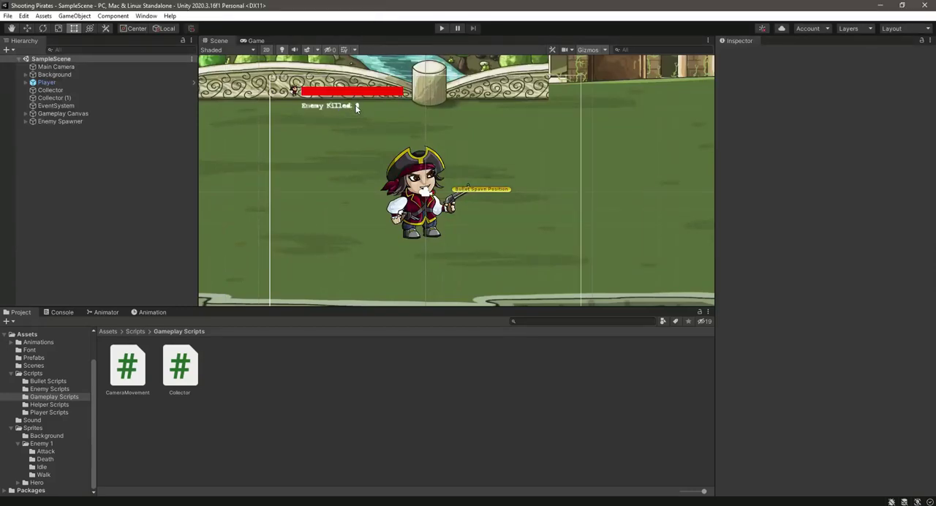
pyautogui.moveTo(347, 159)
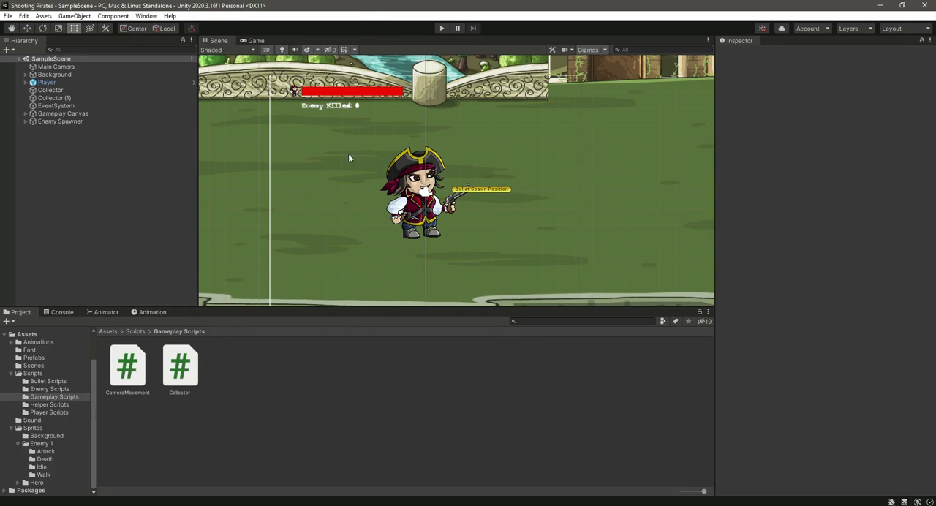
pyautogui.moveTo(463, 159)
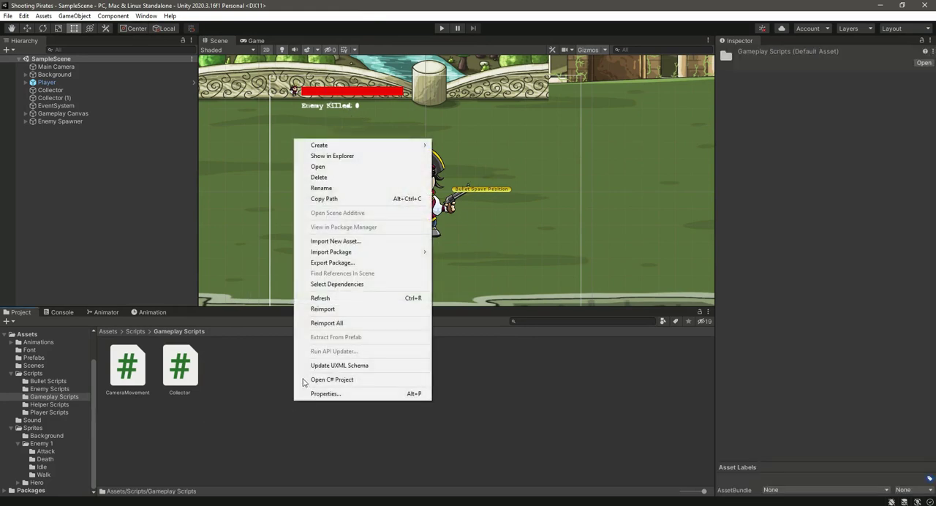
# Create a C# script named GameplayController in the Gameplay Scripts folder
pyautogui.click(319, 145)
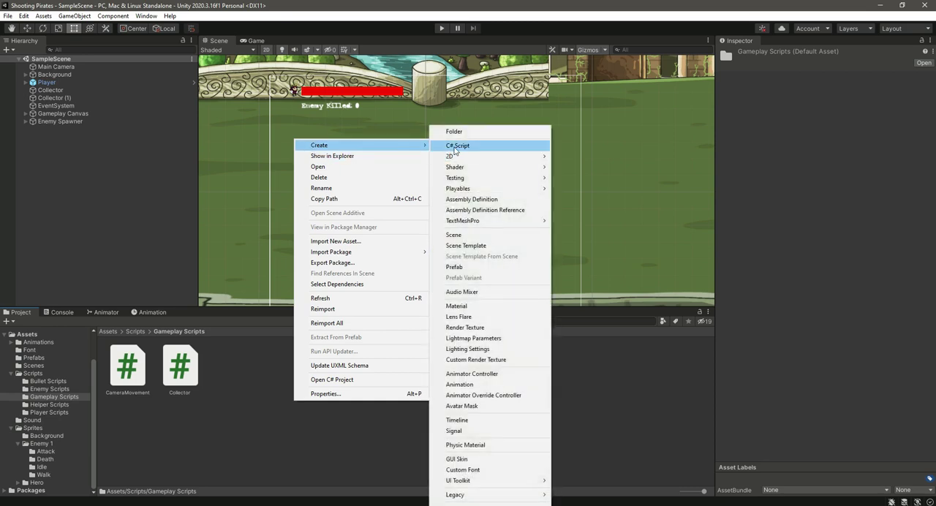
pyautogui.click(456, 145)
pyautogui.write('GameplayController')
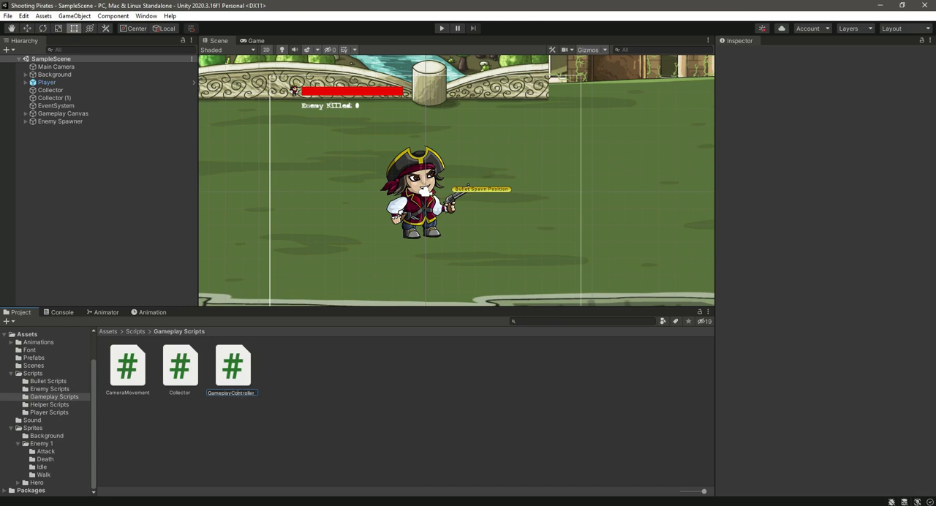
pyautogui.click(233, 365)
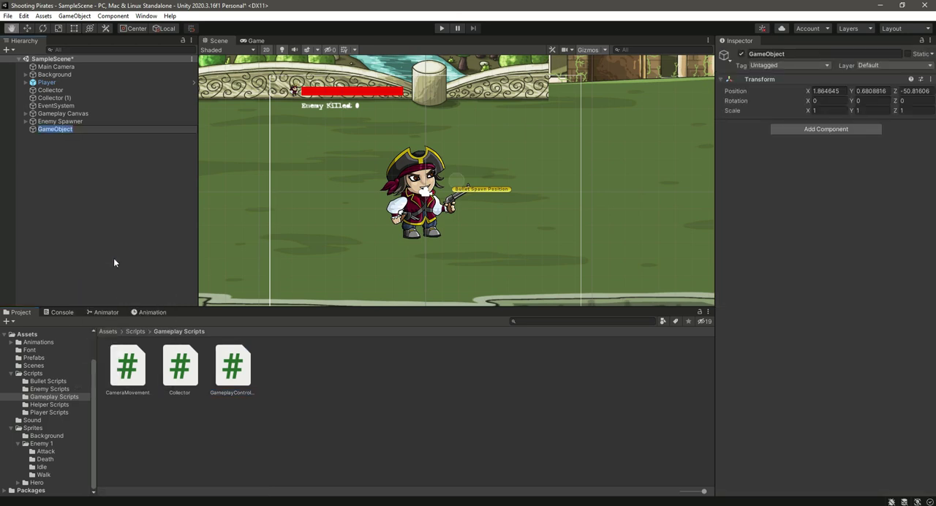
pyautogui.moveTo(114, 237)
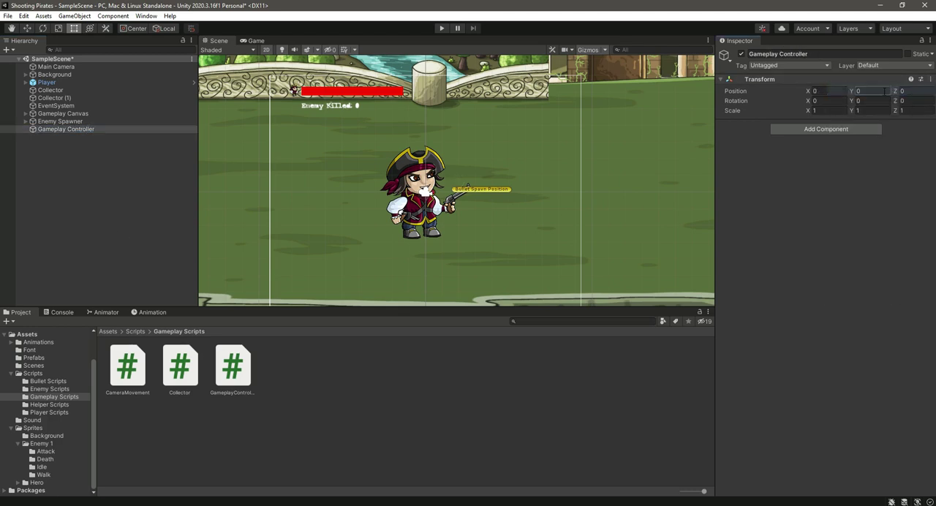
pyautogui.moveTo(699, 292)
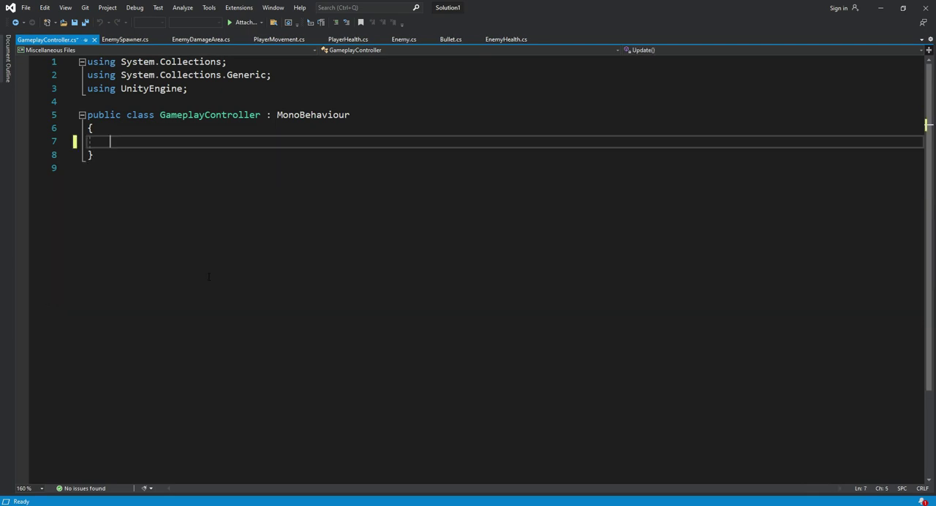
# Declare a static GameplayController instance, a serialized Text enemyKillCountTxt and a private int enemyKillCount
pyautogui.write('public static GameplayController instance;')
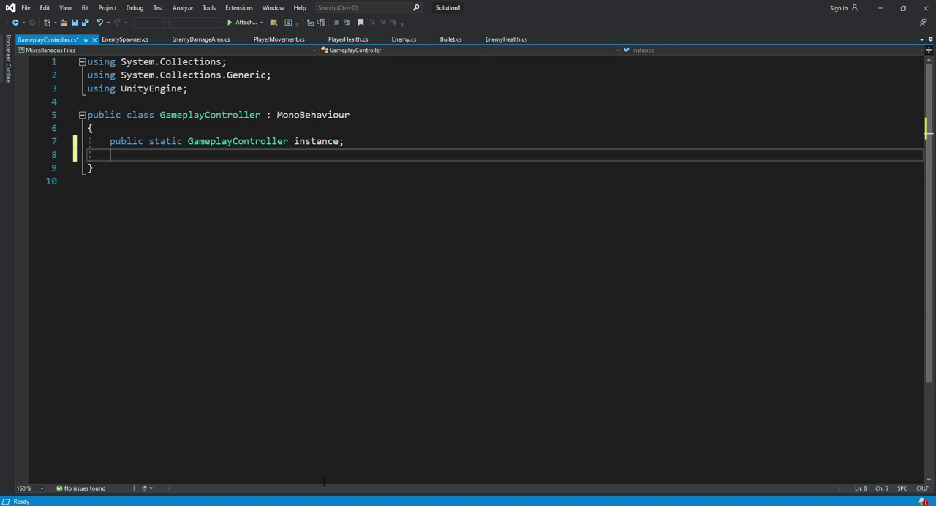
pyautogui.press('Return')
pyautogui.write('private Text enemyKillCountTxt;')
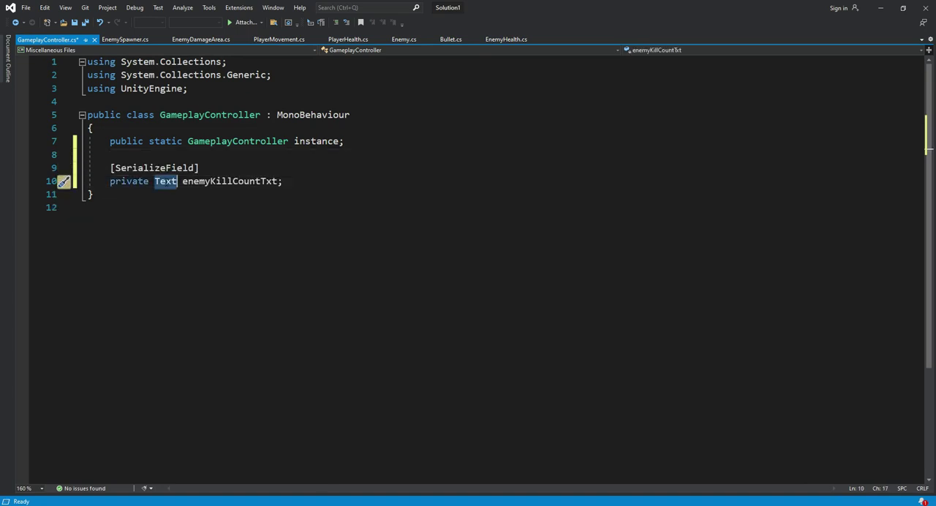
pyautogui.doubleClick(228, 180)
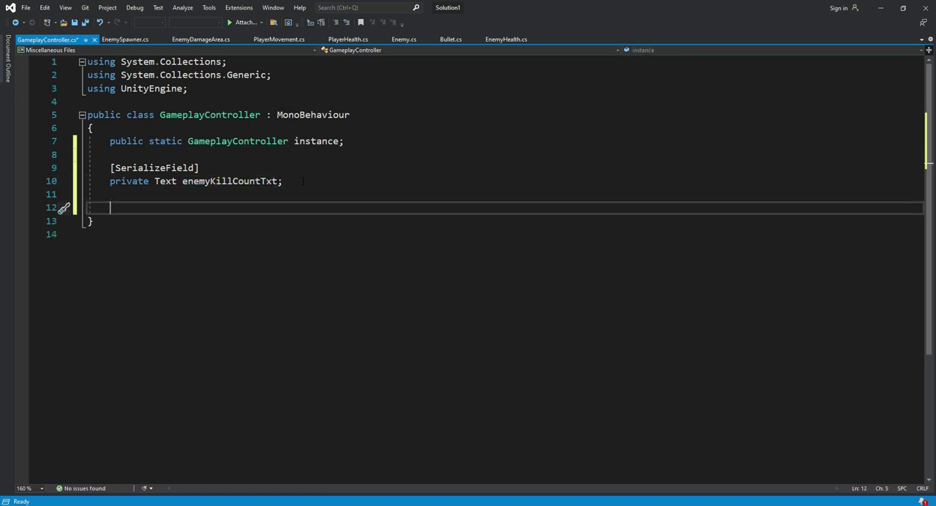
pyautogui.write('private int enemyKillCount;')
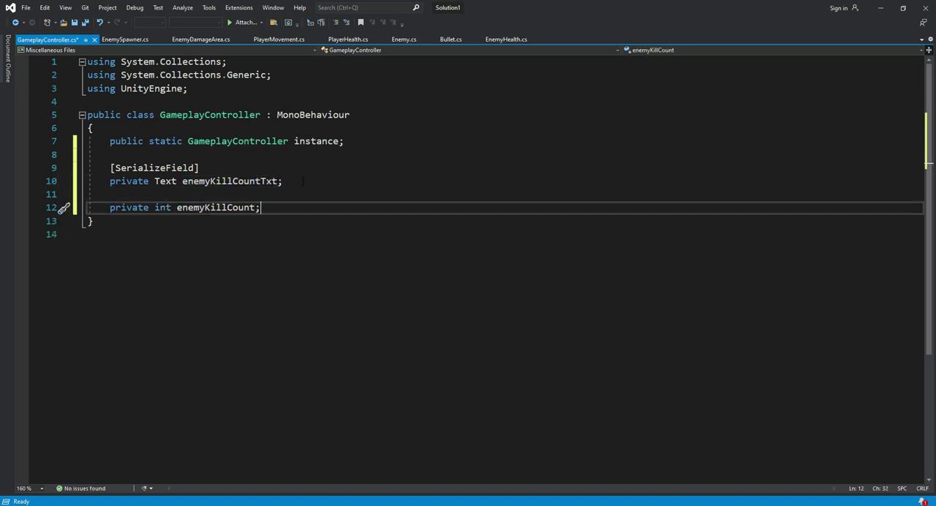
pyautogui.press('Enter')
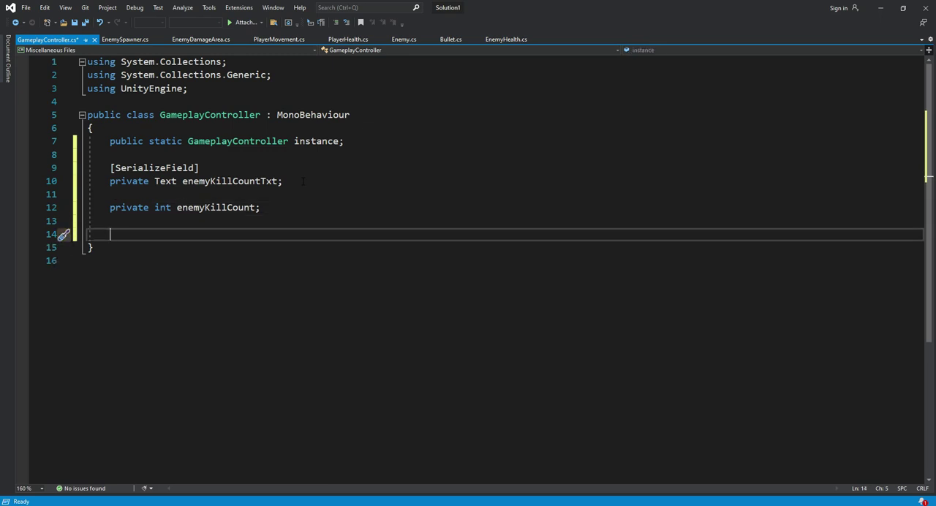
# Write an Awake method that sets instance = this when instance is null
pyautogui.write('private')
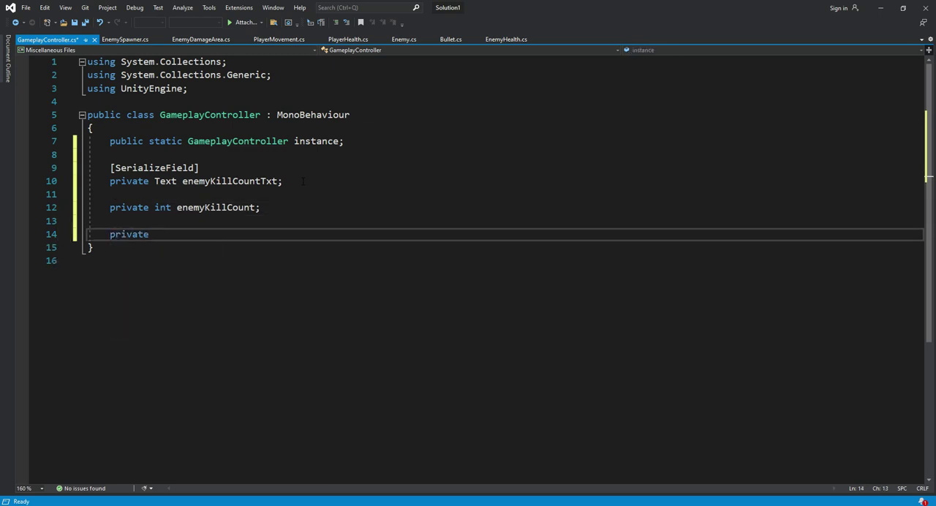
pyautogui.write('void')
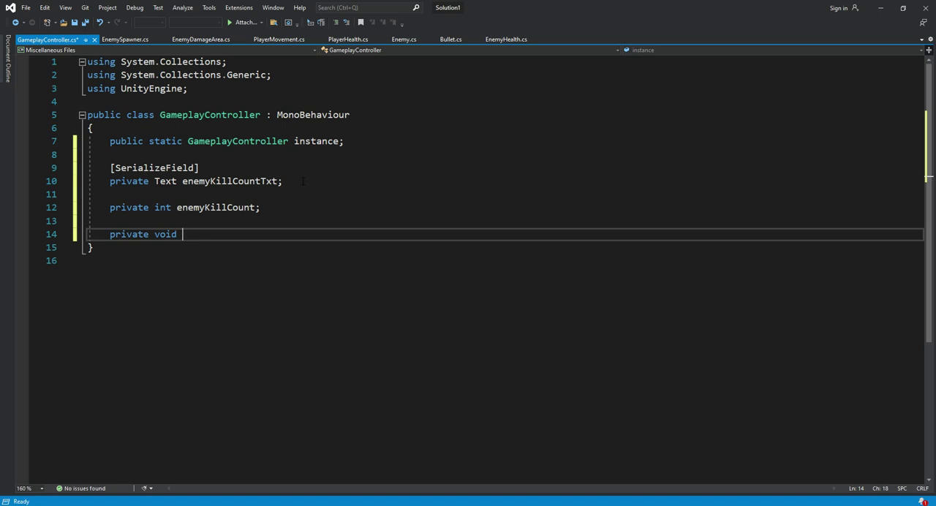
pyautogui.write('Awake()')
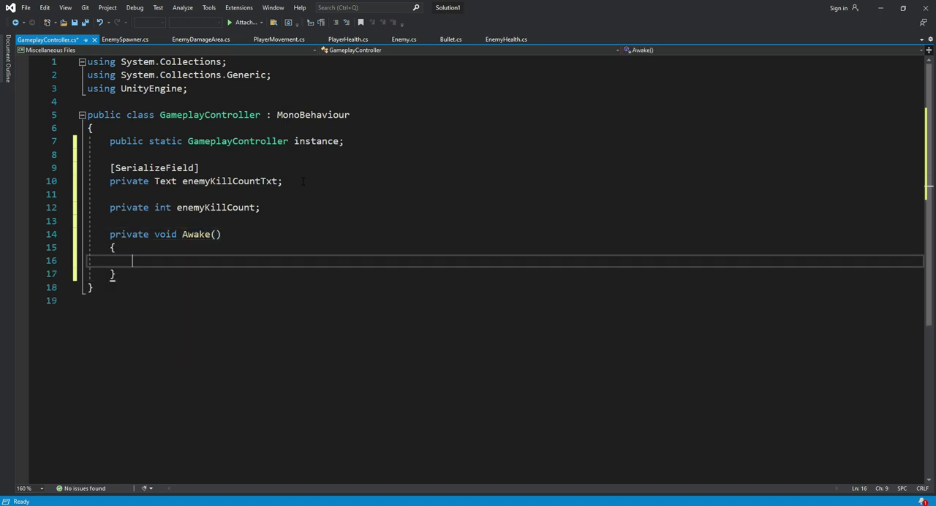
pyautogui.write('if')
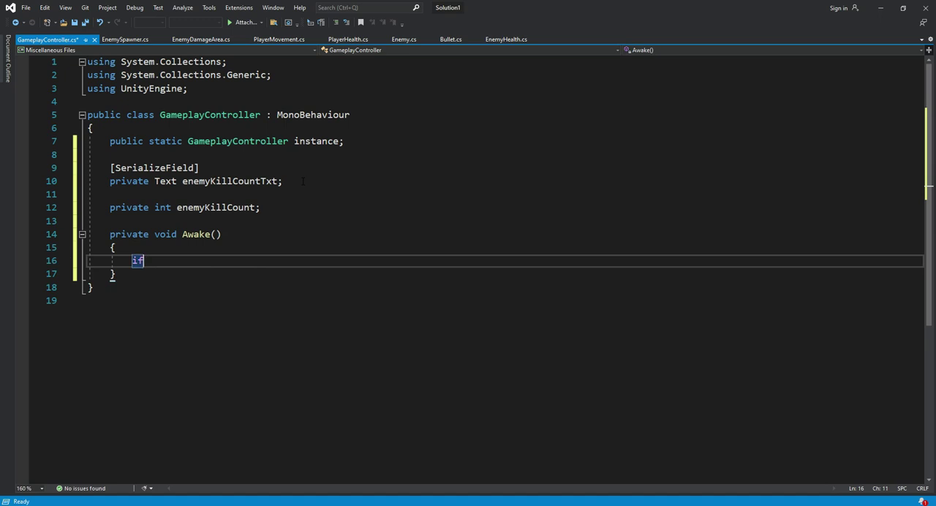
pyautogui.write('(instance == null)')
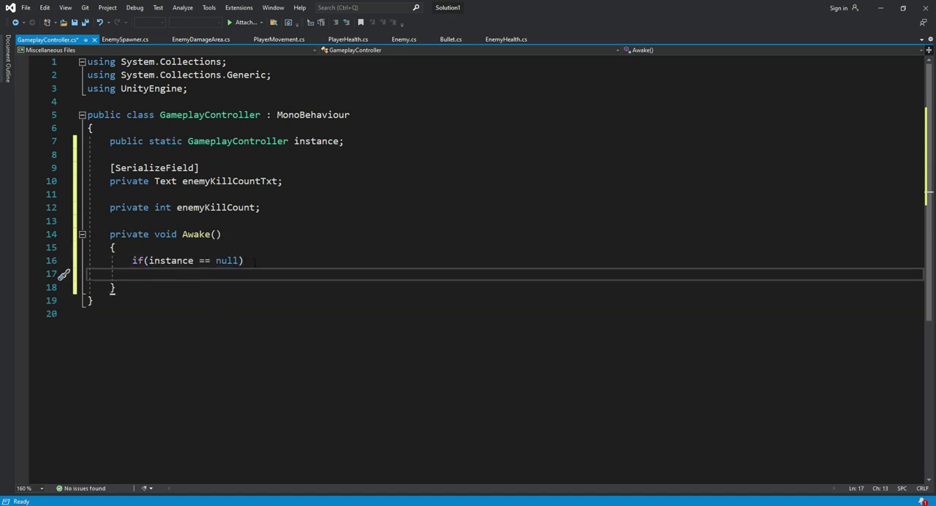
pyautogui.write('instance')
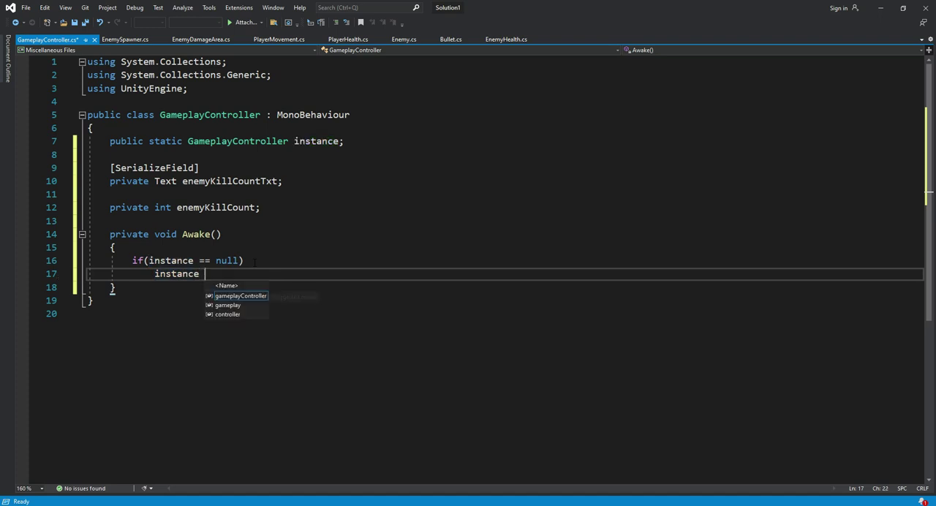
pyautogui.write('= this;')
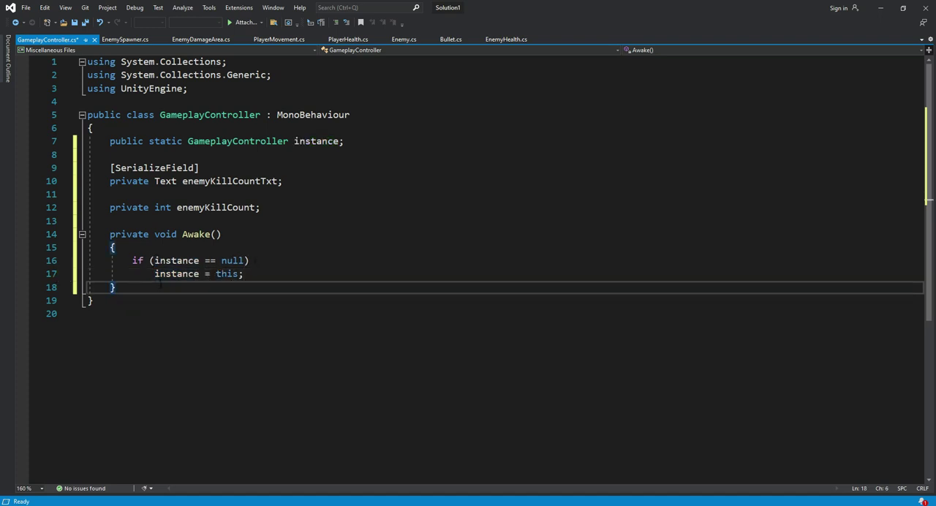
# Add a public EnemyKilled method that increments enemyKillCount
pyautogui.press('enter')
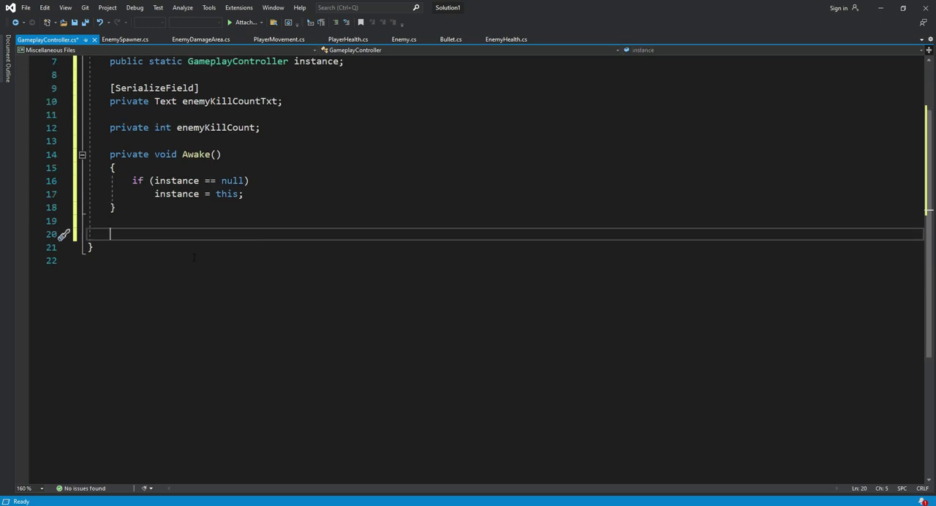
pyautogui.write('public')
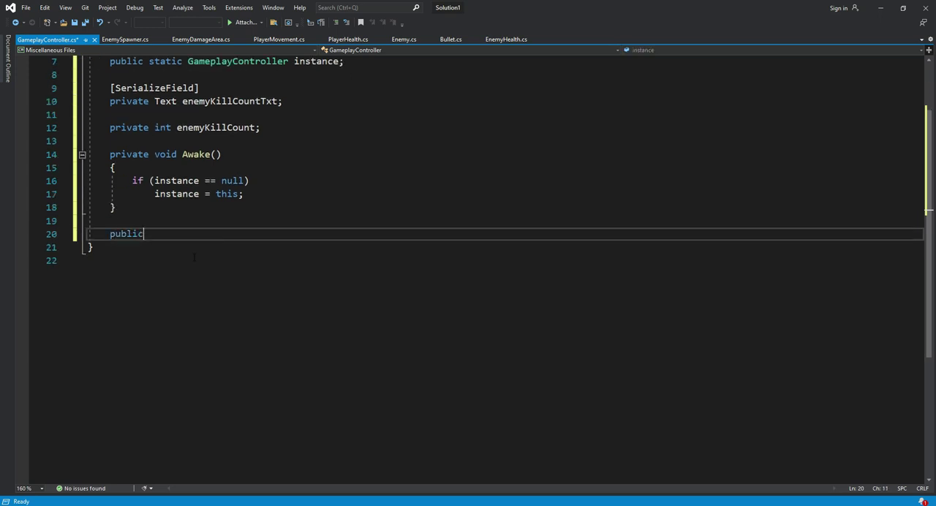
pyautogui.write('void')
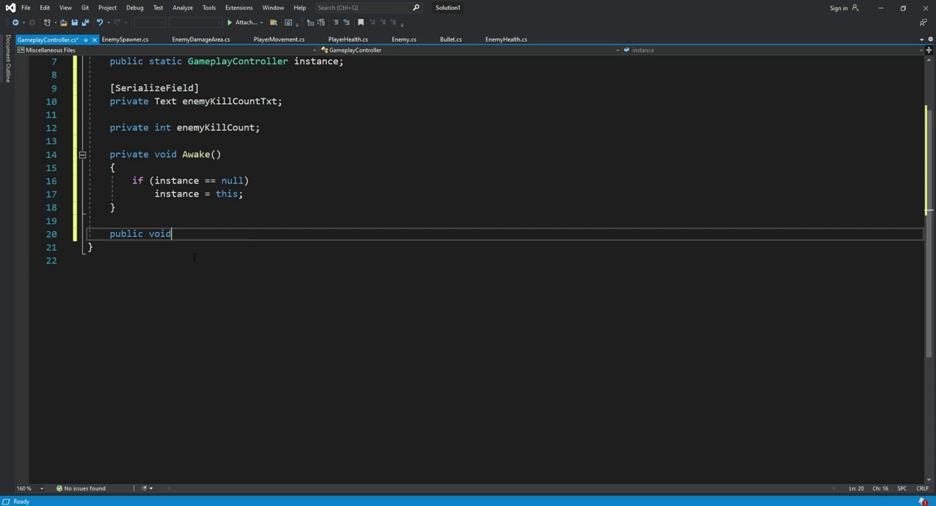
pyautogui.write('EnemyKi')
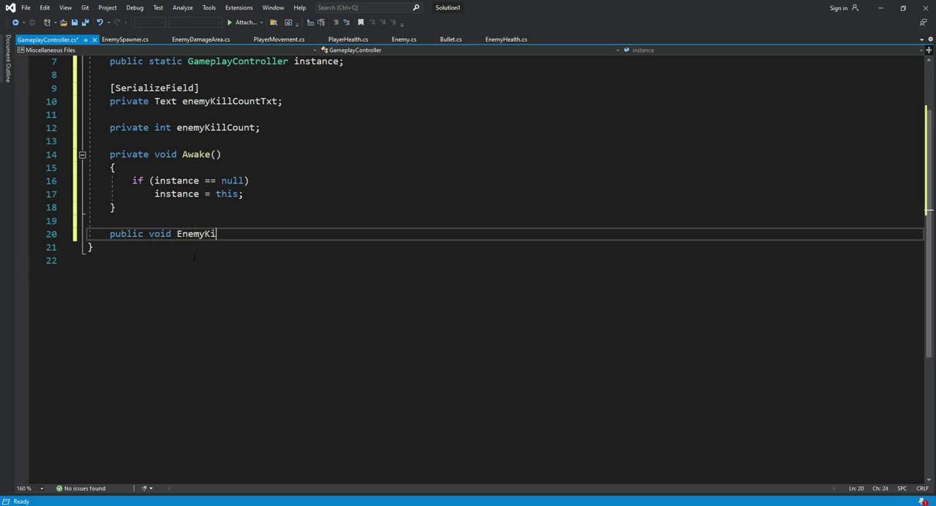
pyautogui.write('lled')
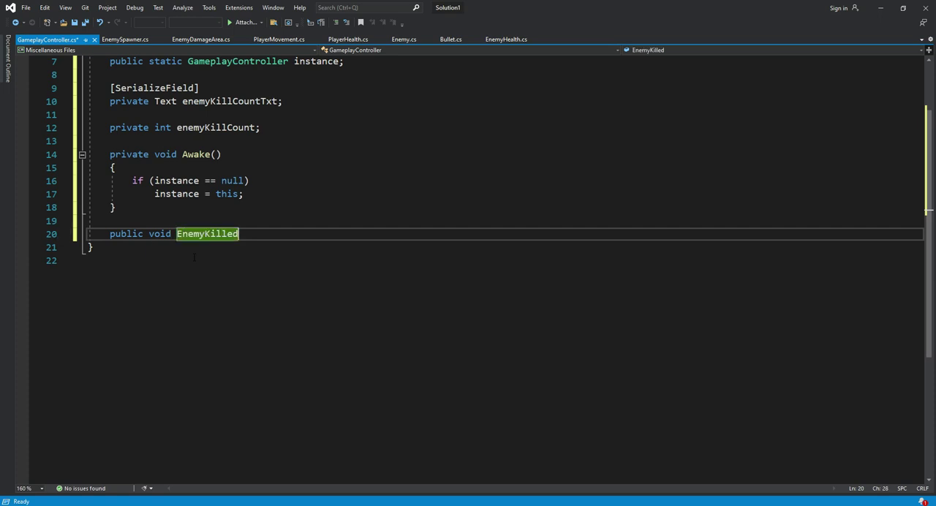
pyautogui.write('()')
pyautogui.write('{')
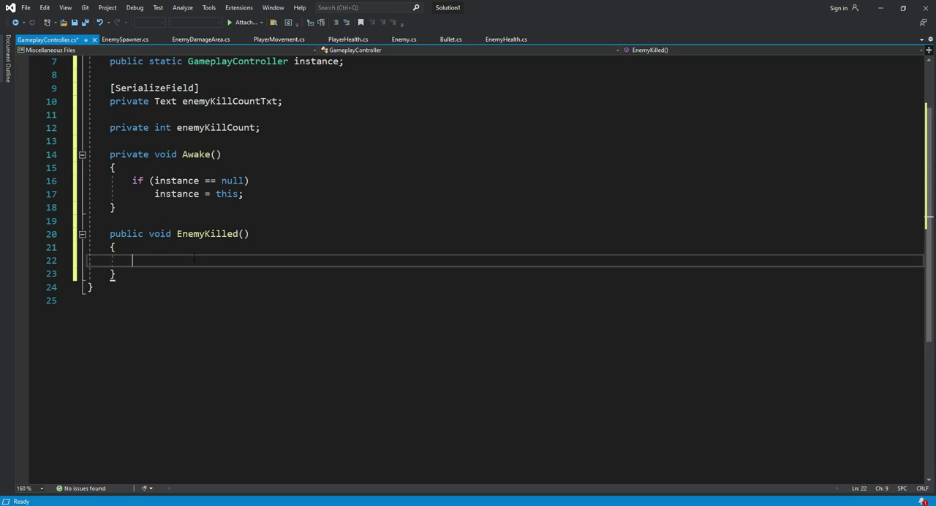
pyautogui.write('enemyKillCount++;')
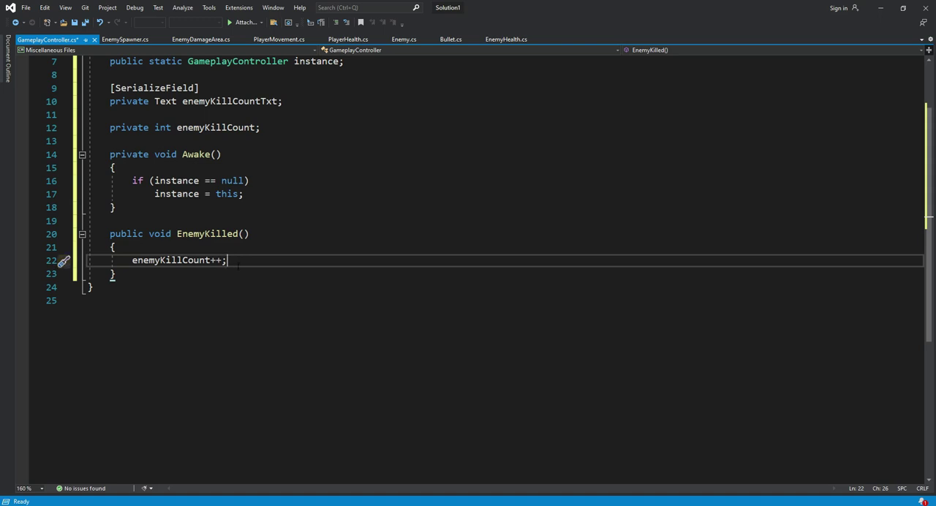
# Set enemyKillCountTxt.text to "Enemy Killed:" plus enemyKillCount inside EnemyKilled
pyautogui.write('enje')
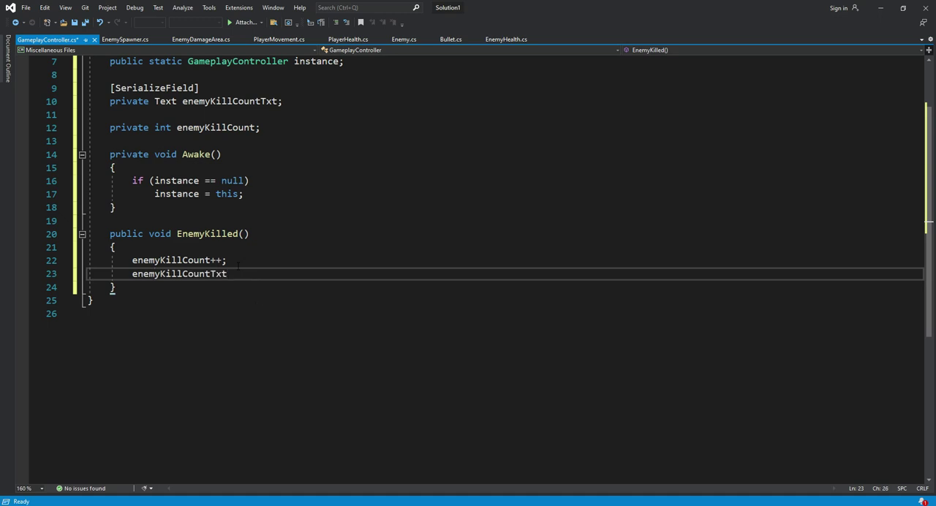
pyautogui.write('.text')
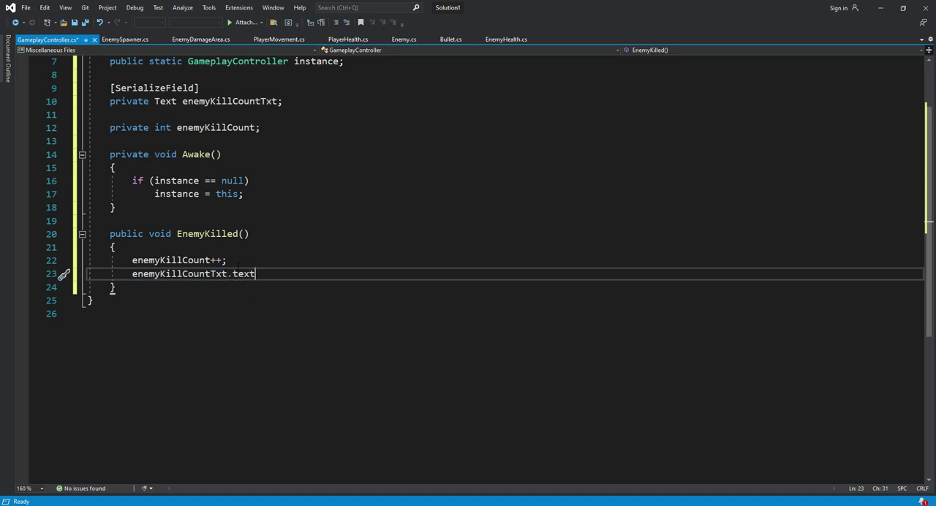
pyautogui.write('= ""')
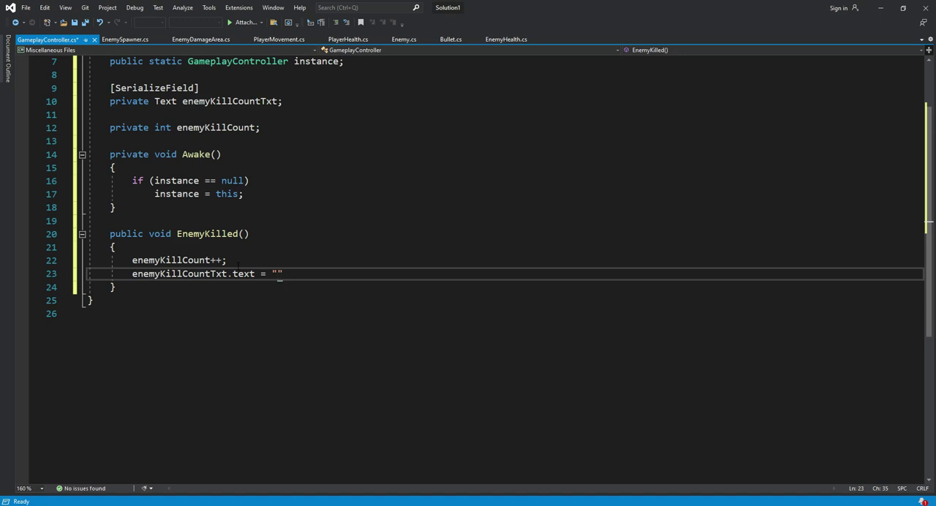
pyautogui.write('ENemy K')
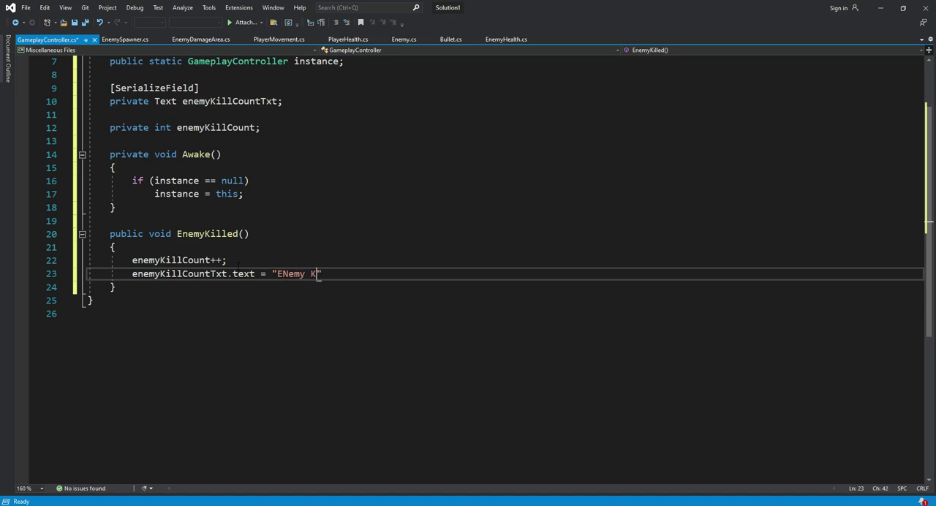
pyautogui.write('illed')
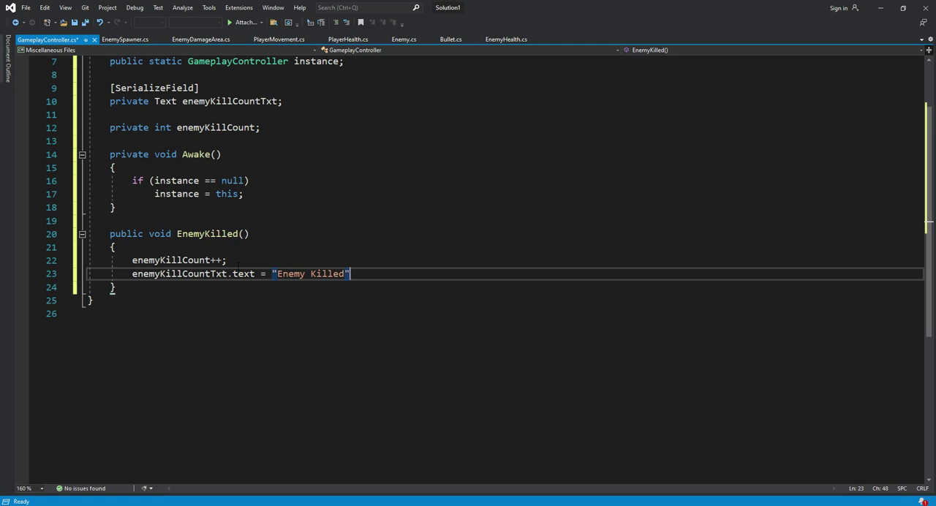
pyautogui.write('+ enemyKillCount')
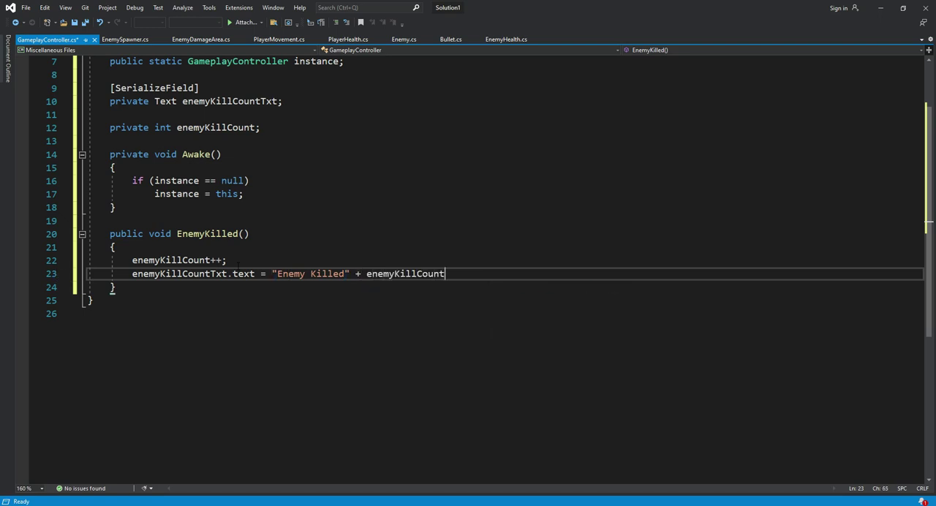
pyautogui.write(';')
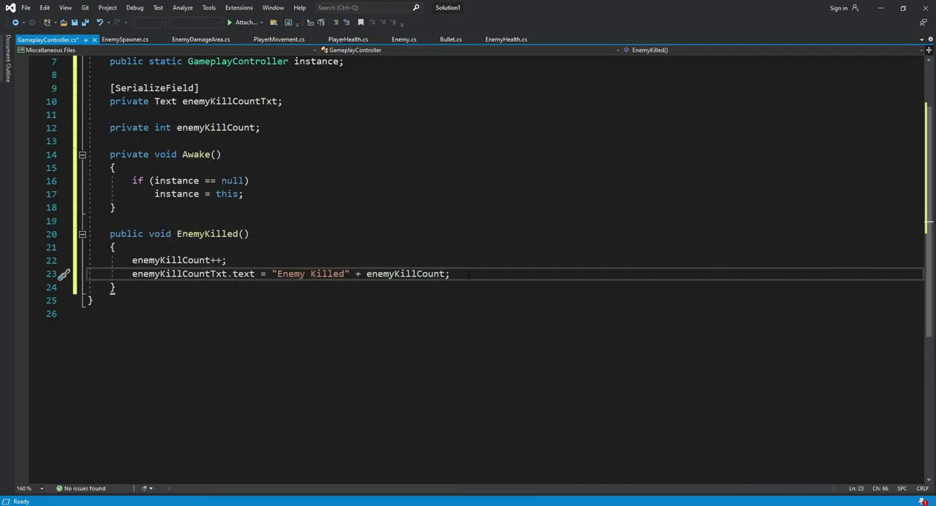
pyautogui.moveTo(307, 274)
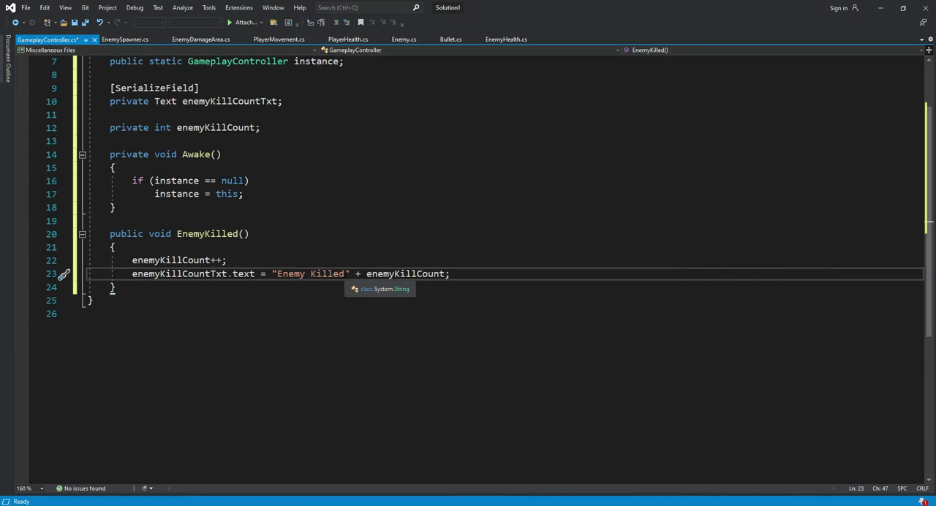
pyautogui.write(':')
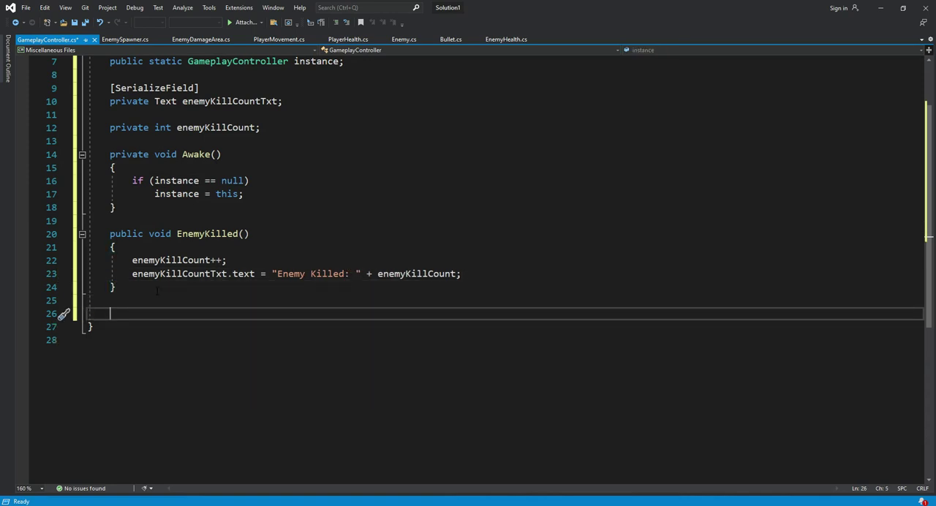
# Add an empty public RestartGame method
pyautogui.write('public')
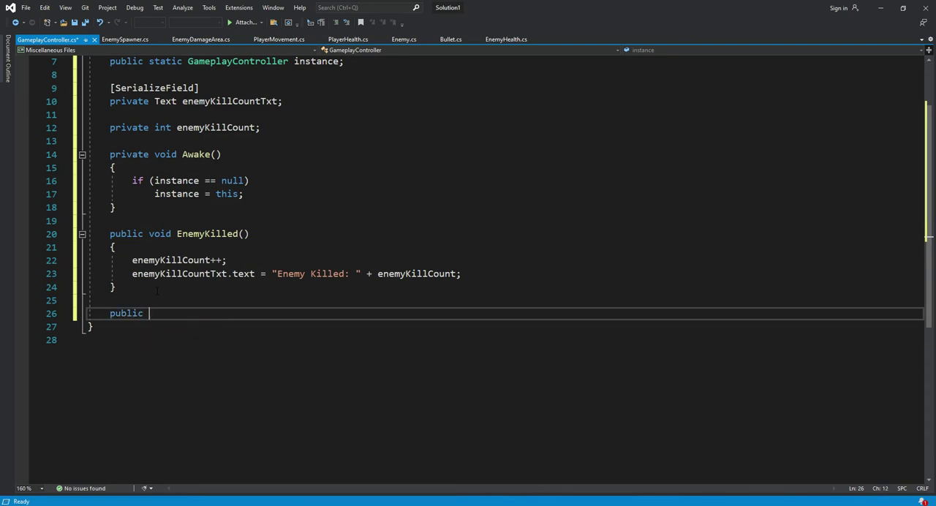
pyautogui.write('void')
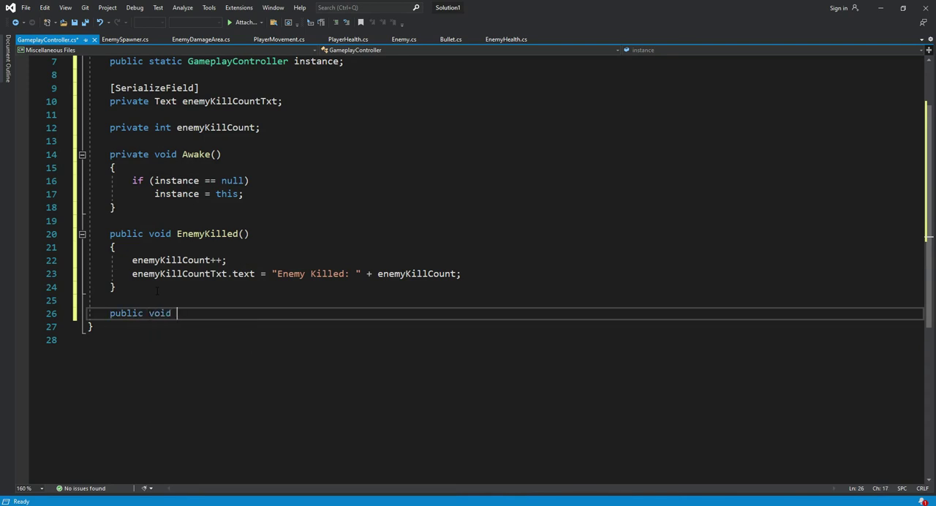
pyautogui.write('Restart')
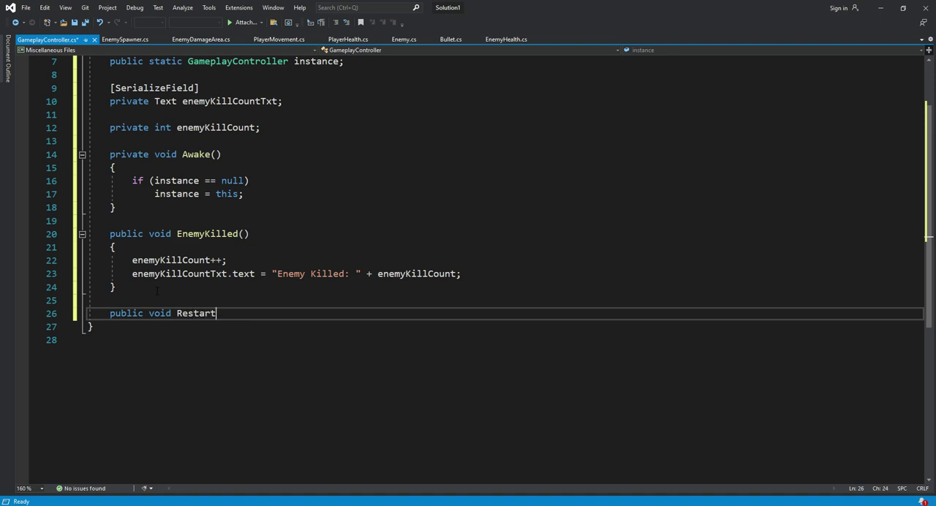
pyautogui.write('Game')
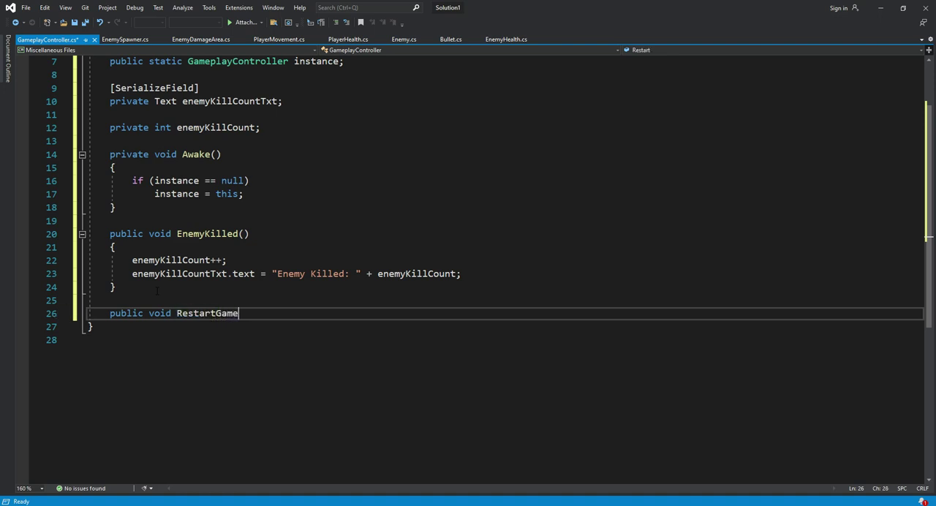
pyautogui.write('() { }')
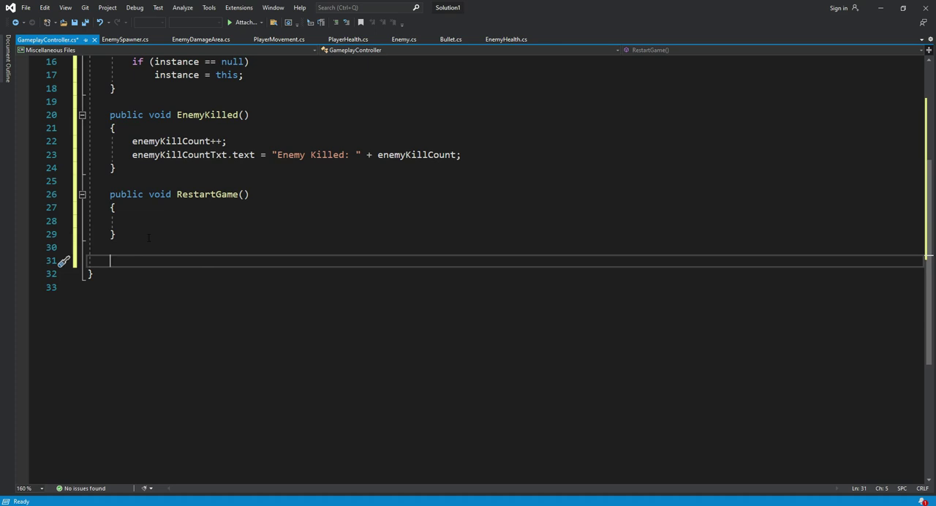
# Write a Restart method that loads "SampleScene" via UnityEngine.SceneManagement.SceneManager.LoadScene
pyautogui.write('void Res')
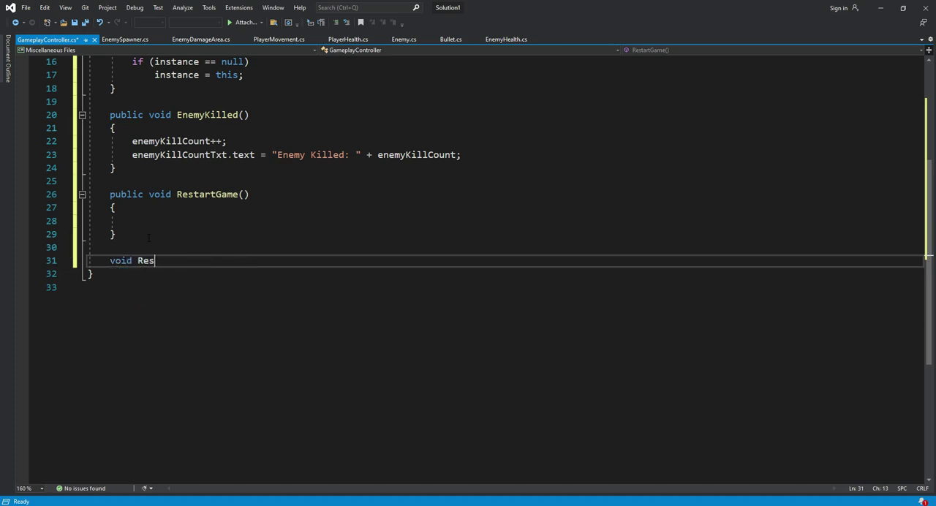
pyautogui.write('tart')
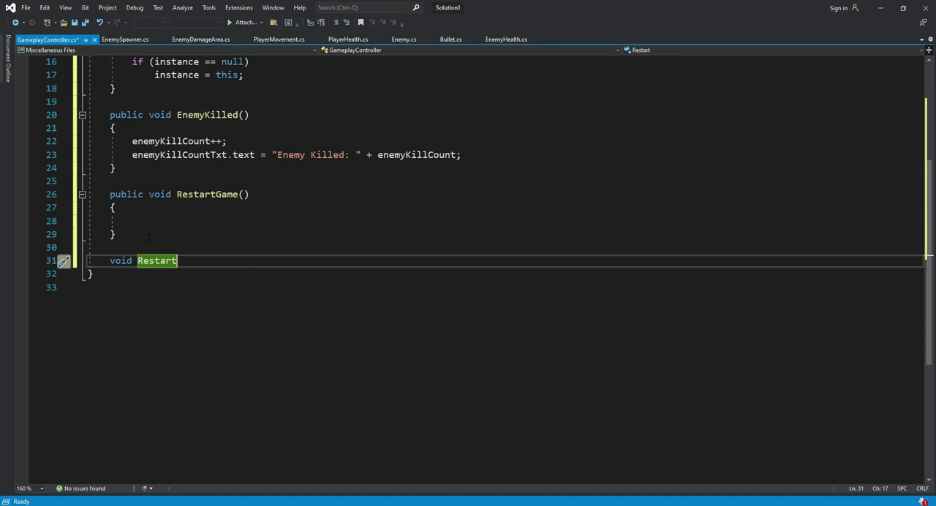
pyautogui.write('()')
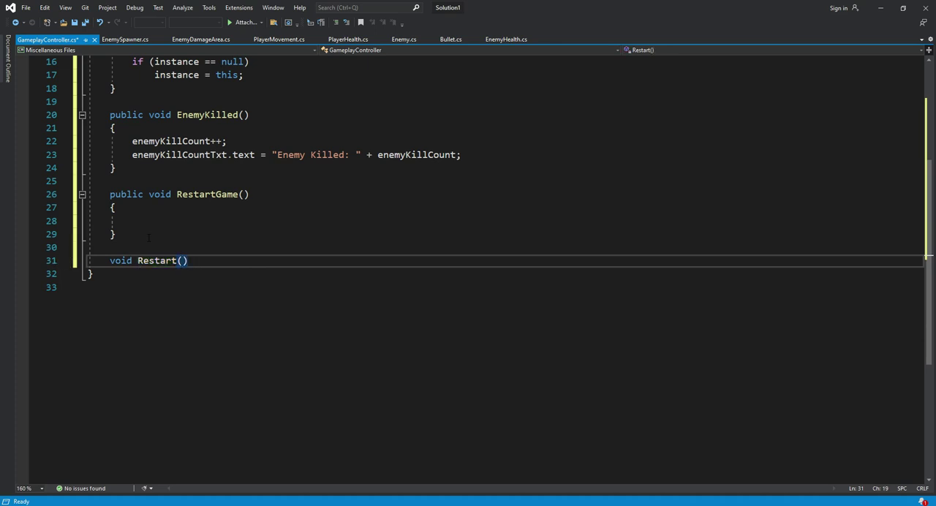
pyautogui.write('UnityEngine')
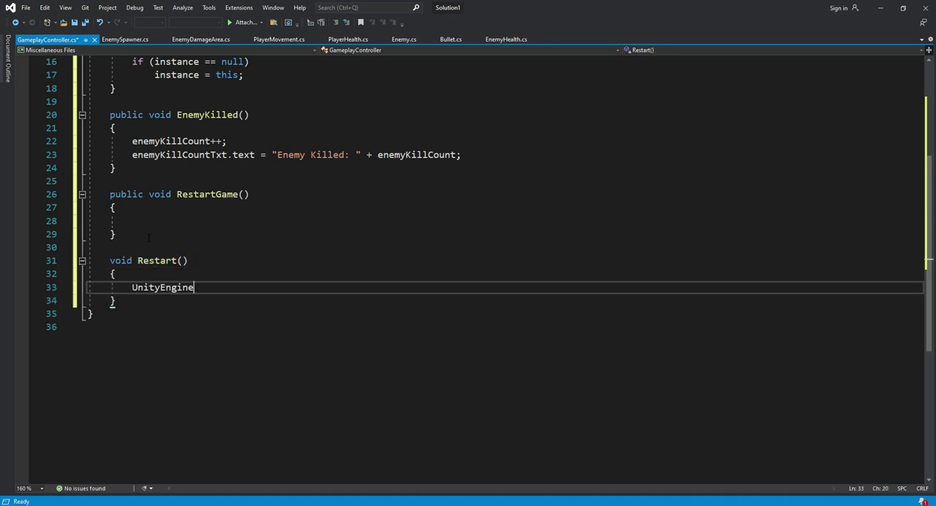
pyautogui.write('.S')
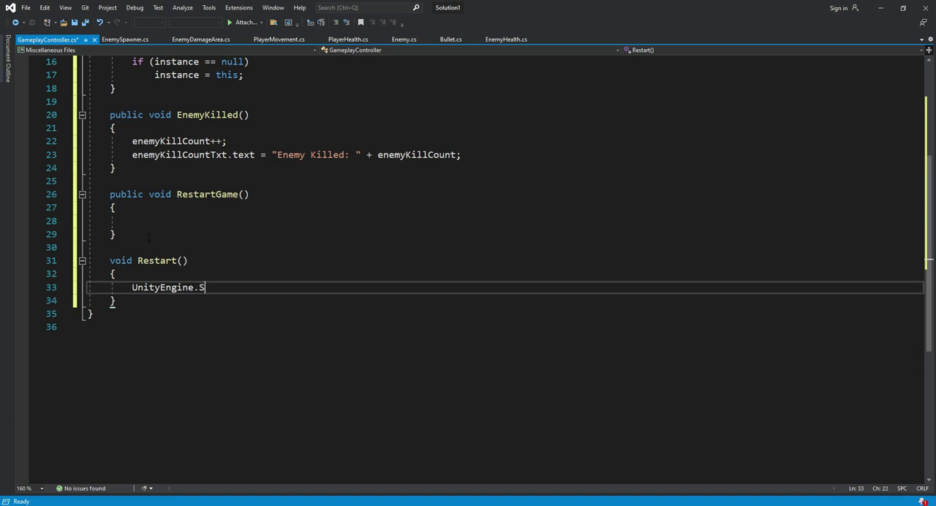
pyautogui.write('ceneManagement')
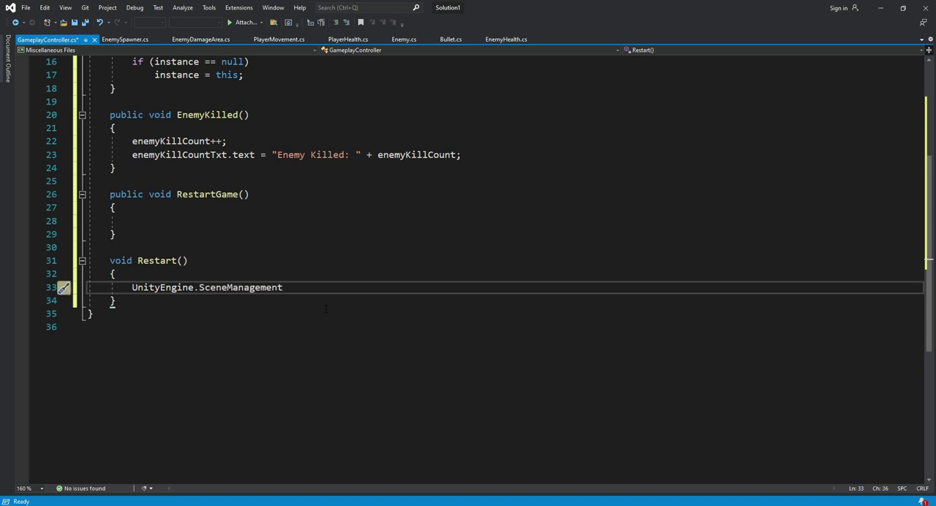
pyautogui.write('.SceneManager.')
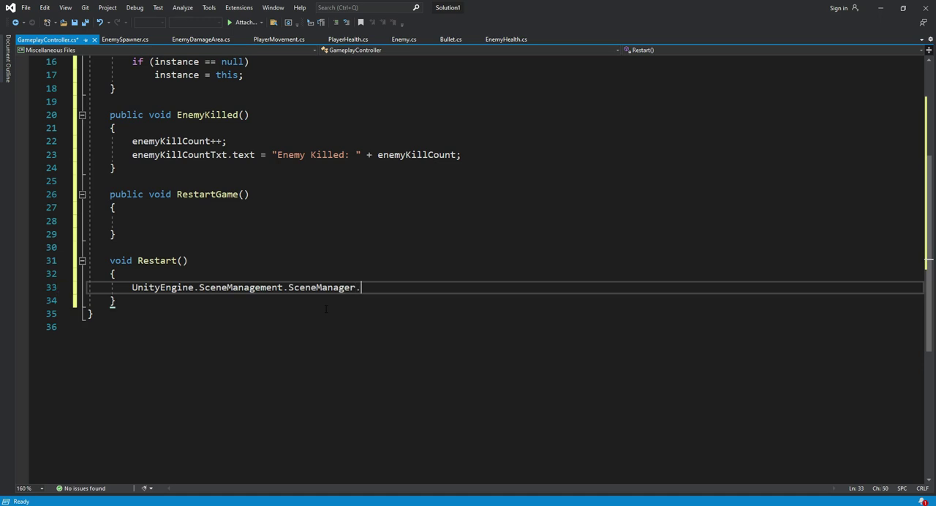
pyautogui.write('LoadScene')
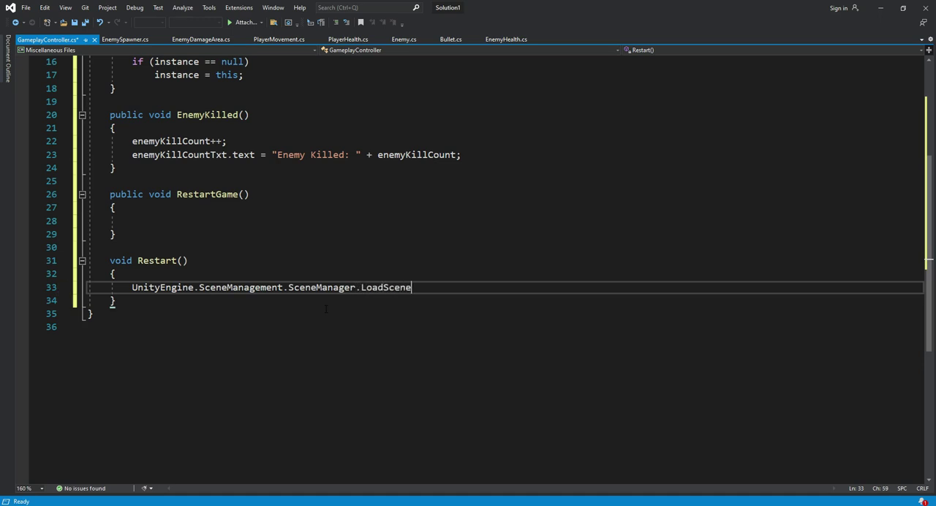
pyautogui.write('("")')
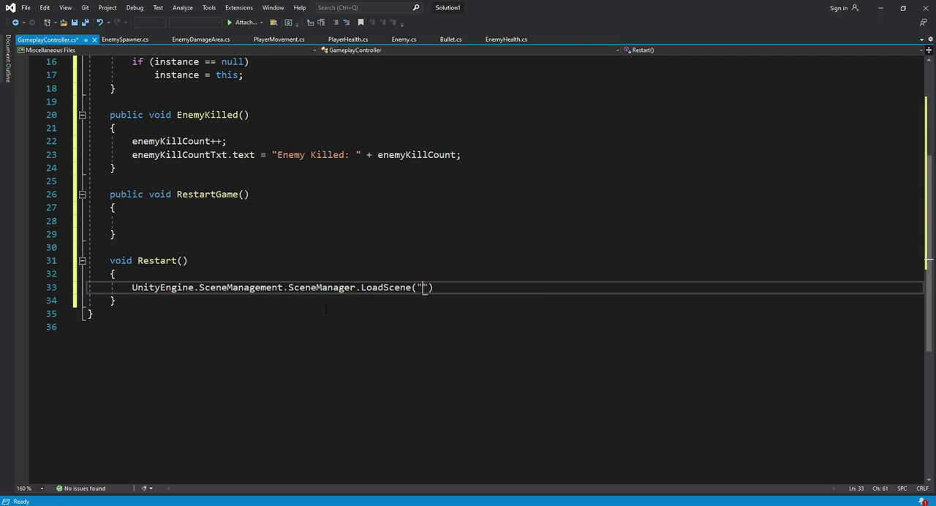
pyautogui.write(';')
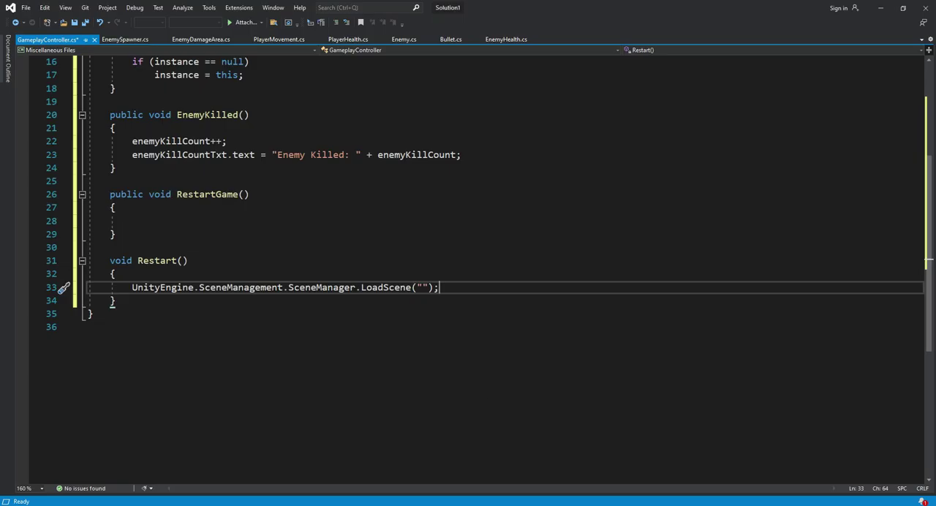
pyautogui.click(422, 287)
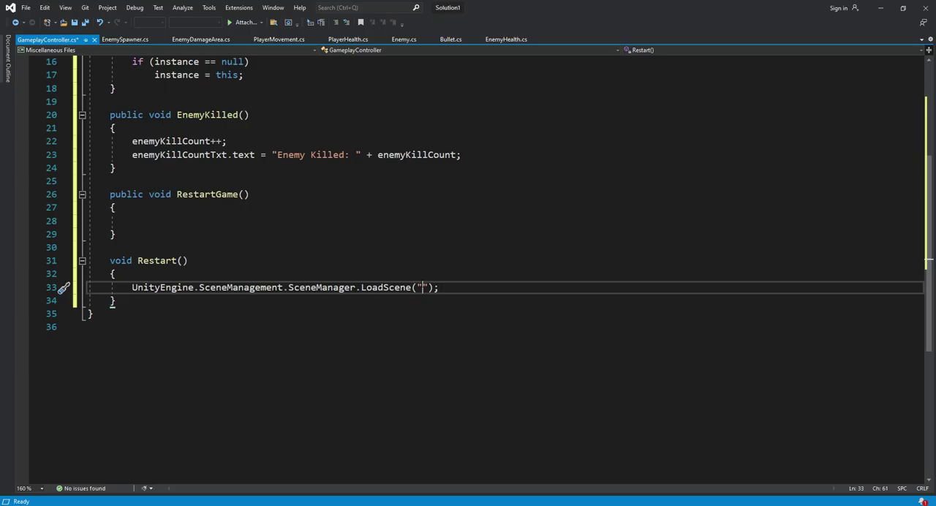
pyautogui.write('SampleScene')
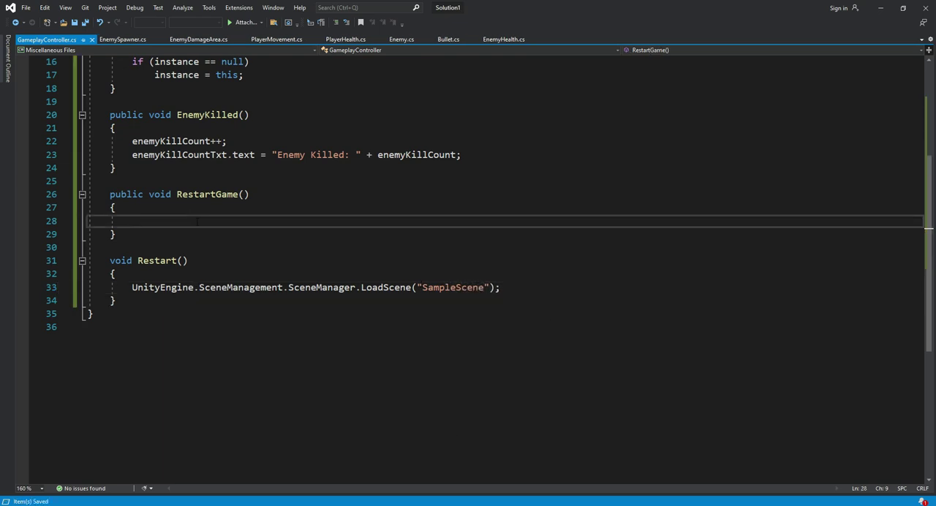
# Make RestartGame call Invoke("Restart", 3f) for a 3-second delayed reload
pyautogui.write('Invoke')
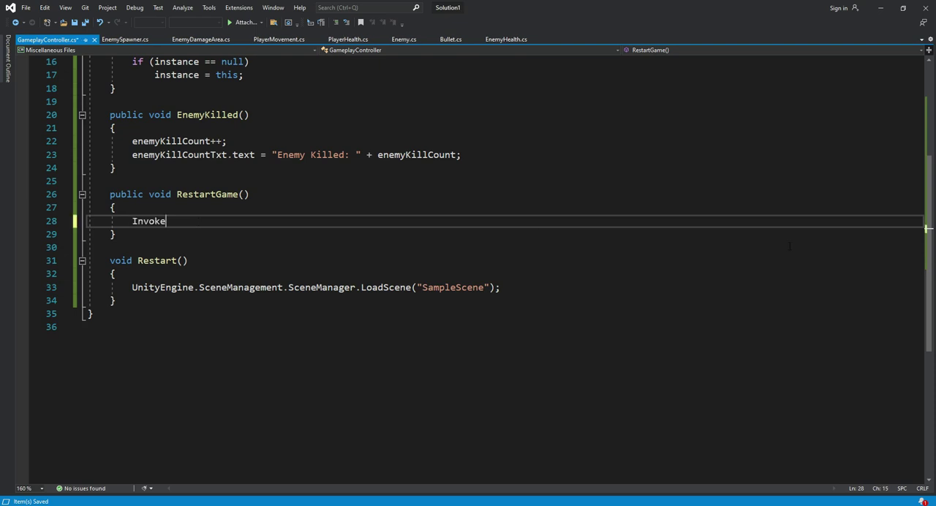
pyautogui.write('("')
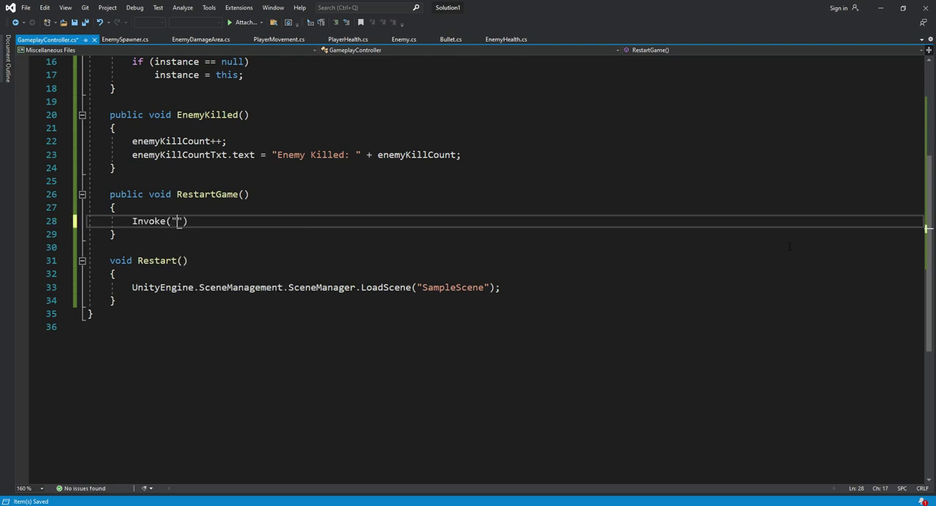
pyautogui.write('Restart')
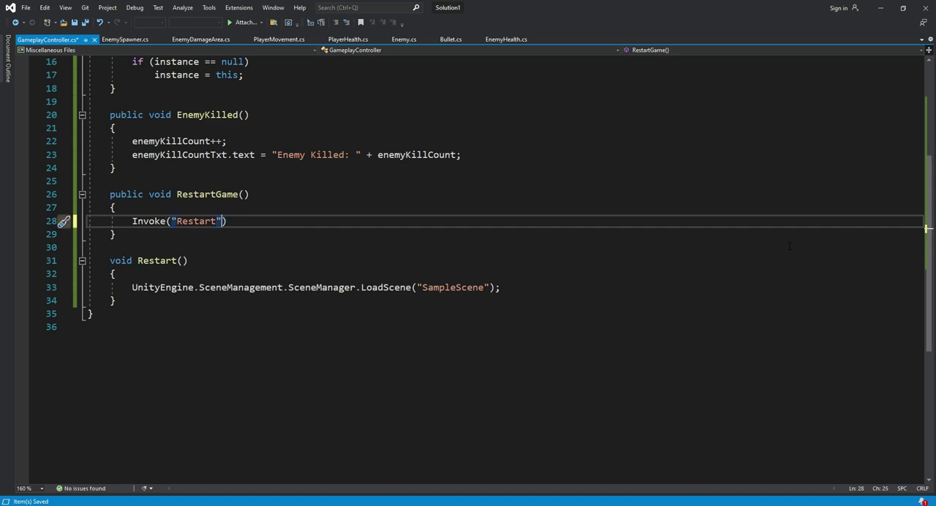
pyautogui.write(', 3f')
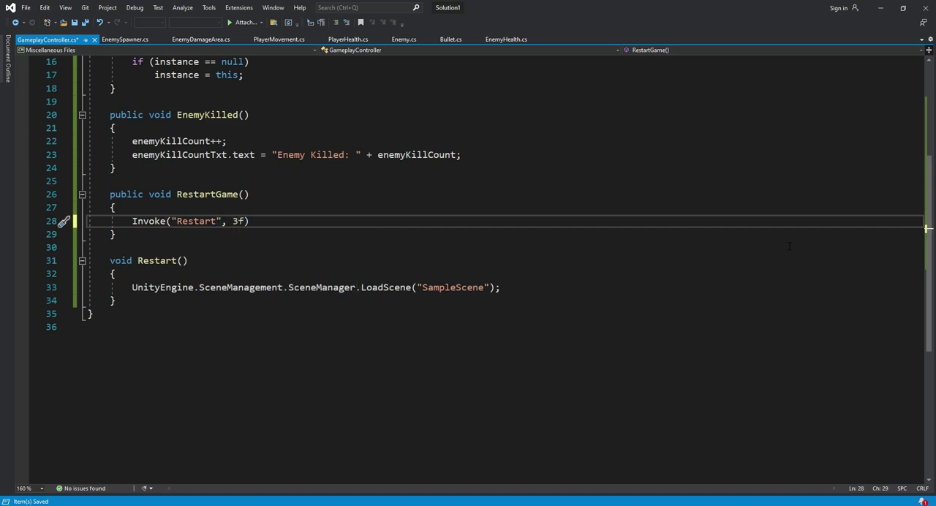
pyautogui.write(';')
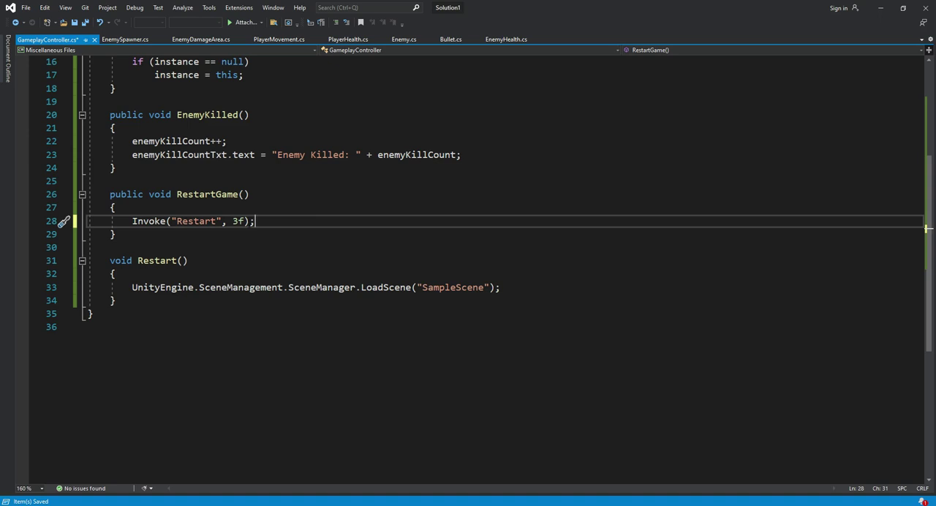
# Add using UnityEngine.UI; at the top of the script
pyautogui.scroll(3)
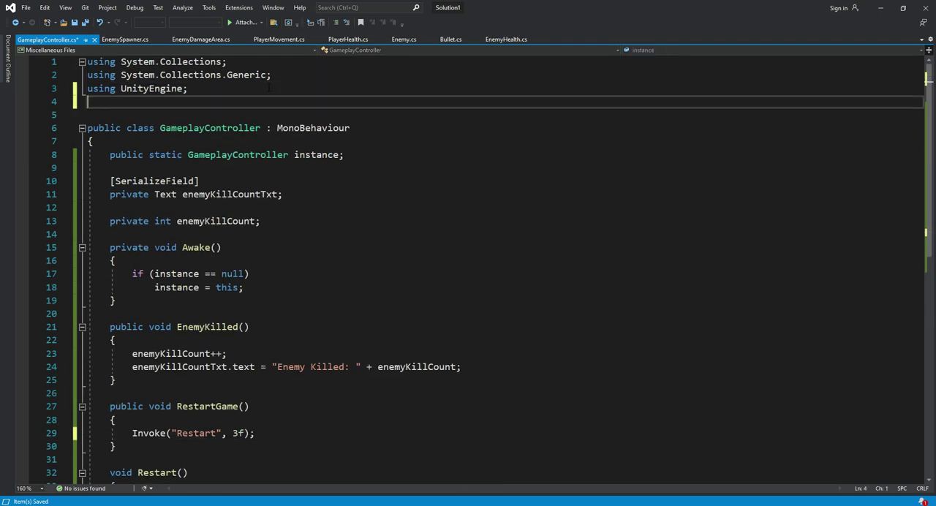
pyautogui.write('using UnityEngine.UI;')
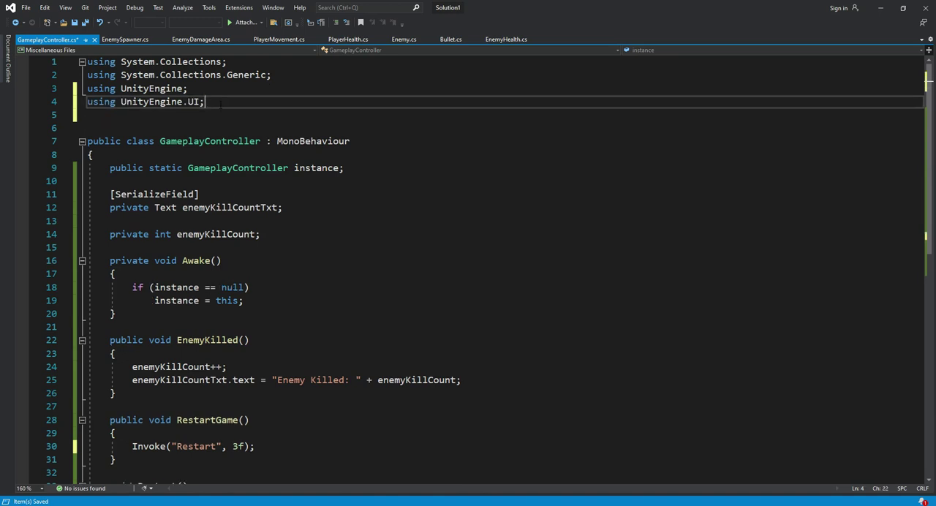
pyautogui.scroll(-3)
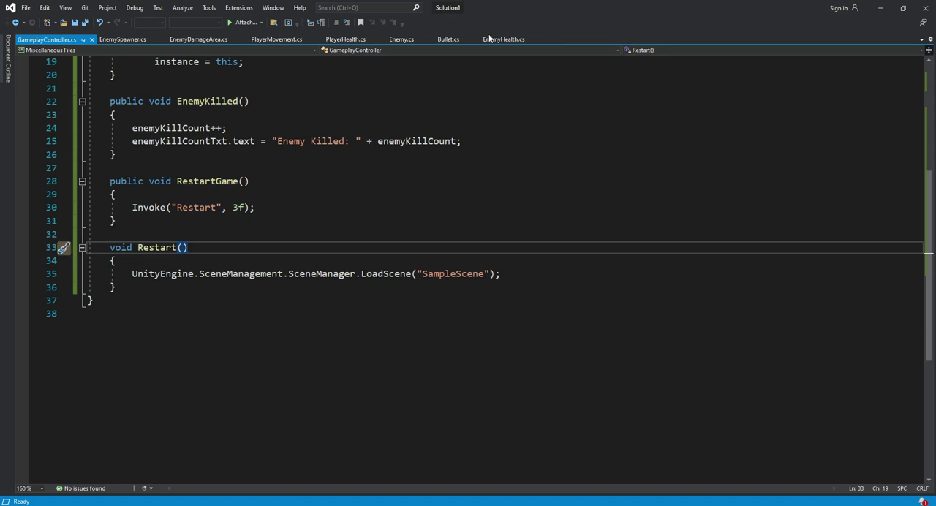
# In PlayerHealth, call GameplayController.instance.RestartGame() after PlayerDied and save
pyautogui.click(345, 38)
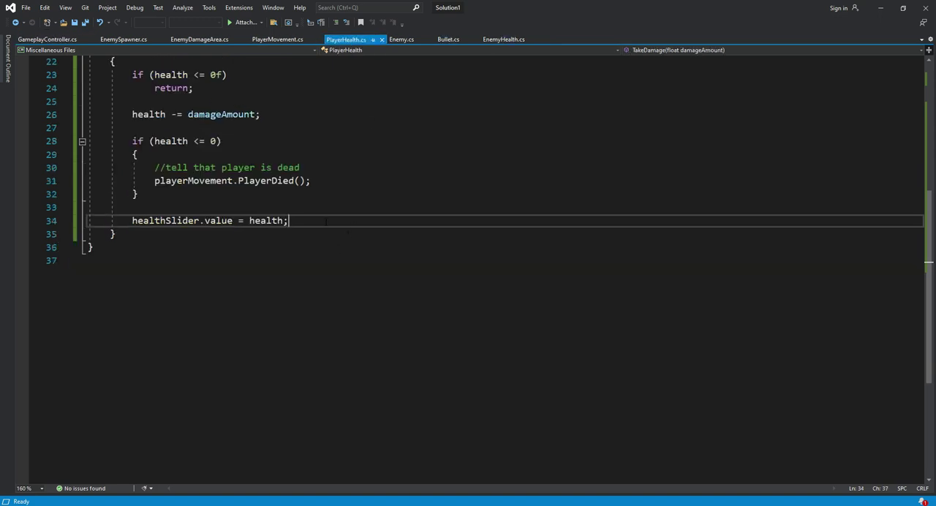
pyautogui.scroll(3)
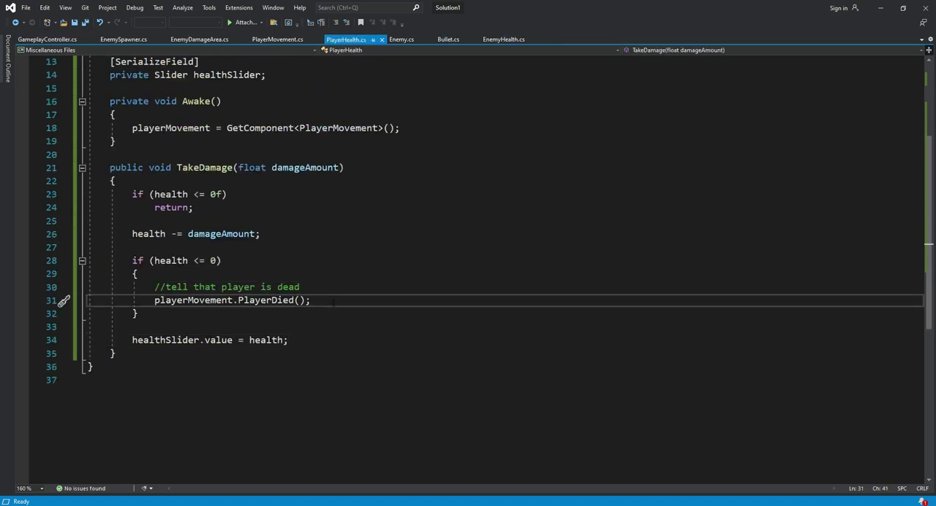
pyautogui.write('Game')
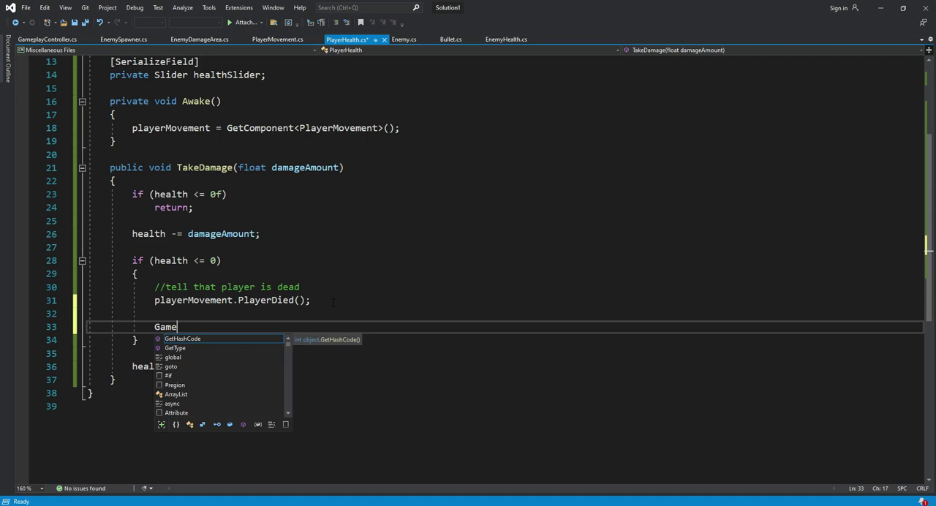
pyautogui.write('Play')
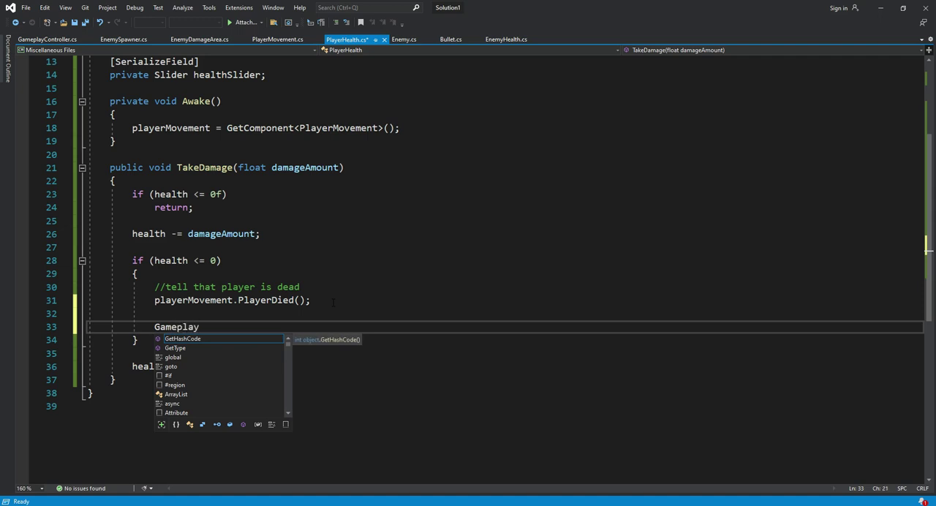
pyautogui.write('Controller.instance')
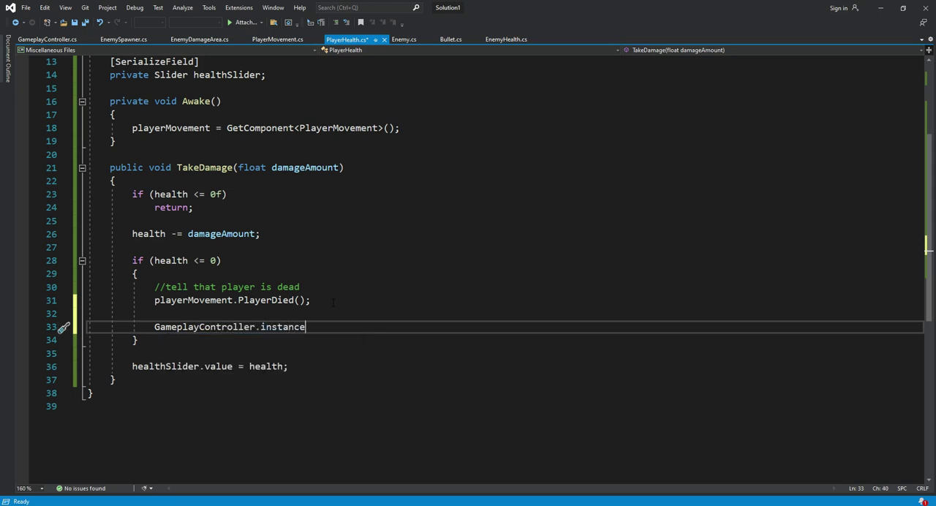
pyautogui.write('.Restart')
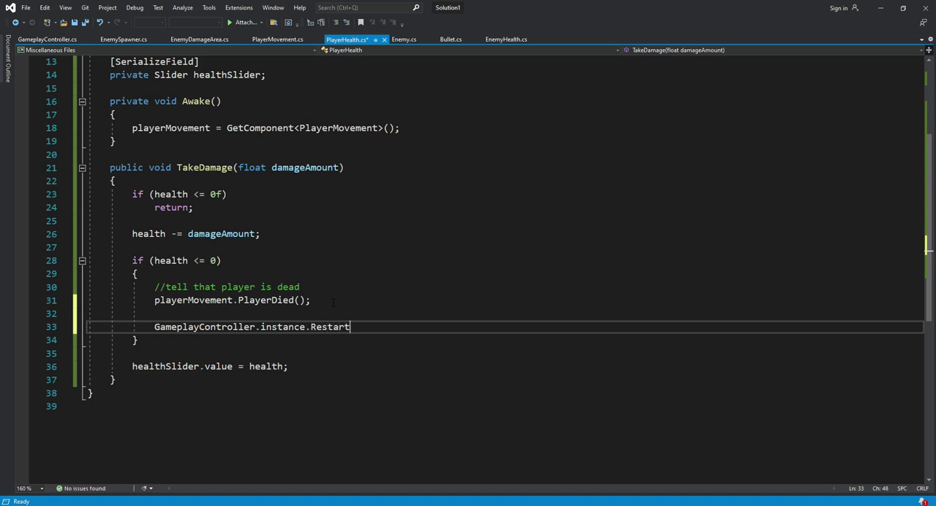
pyautogui.write('Game')
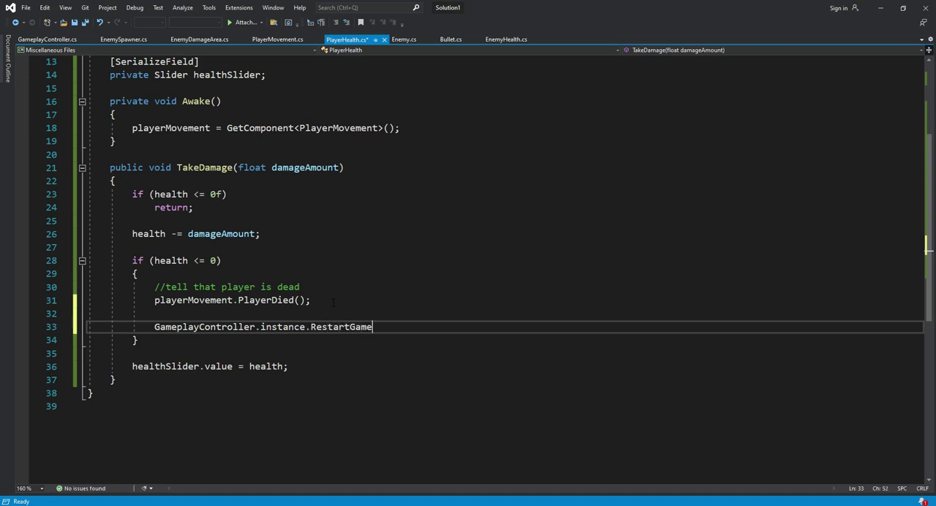
pyautogui.write('();')
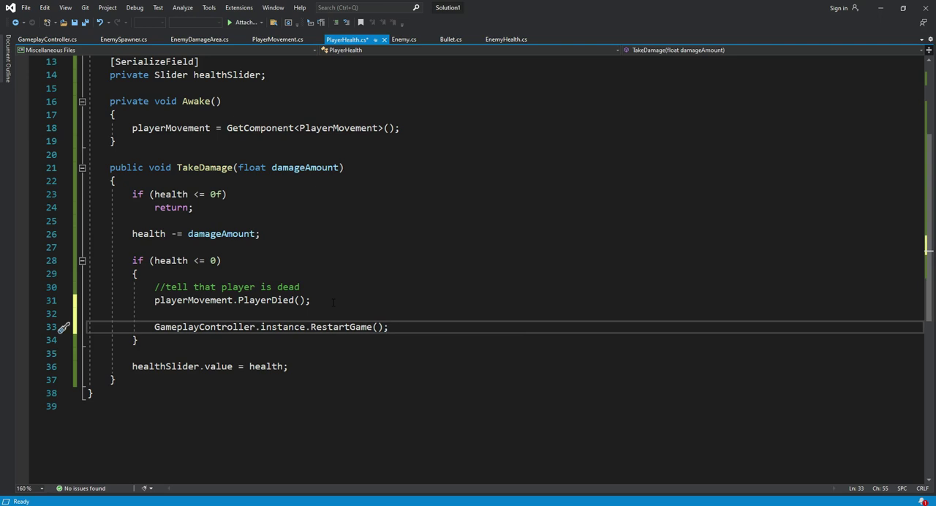
pyautogui.press('ctrl+s')
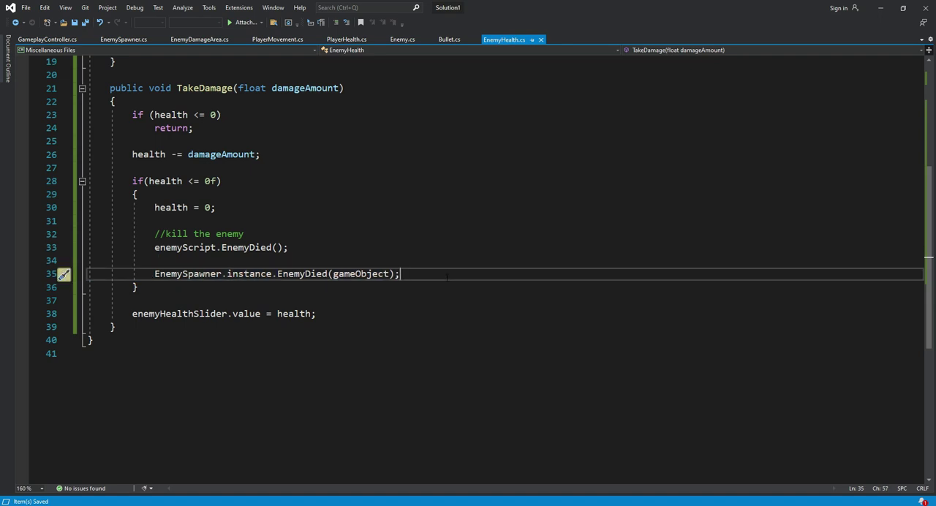
# In EnemyHealth, add GameplayController.instance.EnemyKilled() after the EnemyDied call and return to Unity
pyautogui.write('G')
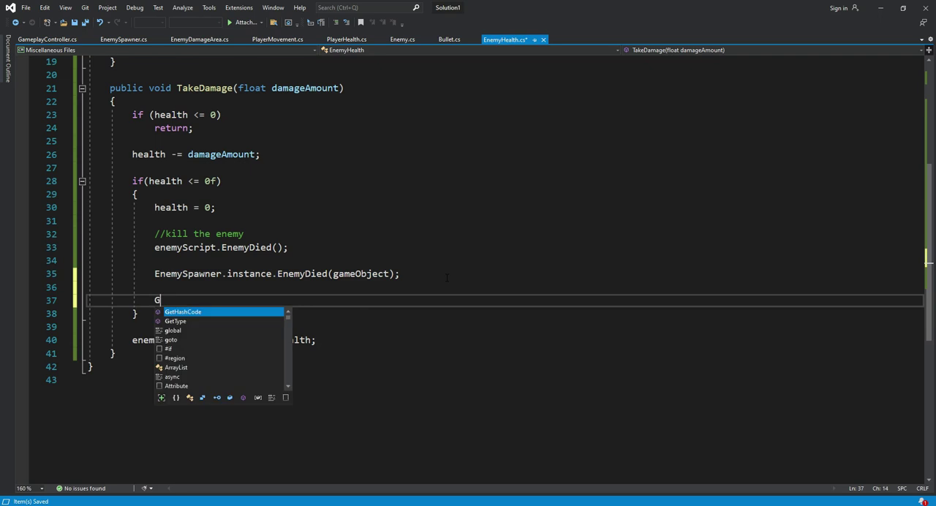
pyautogui.press('Backspace')
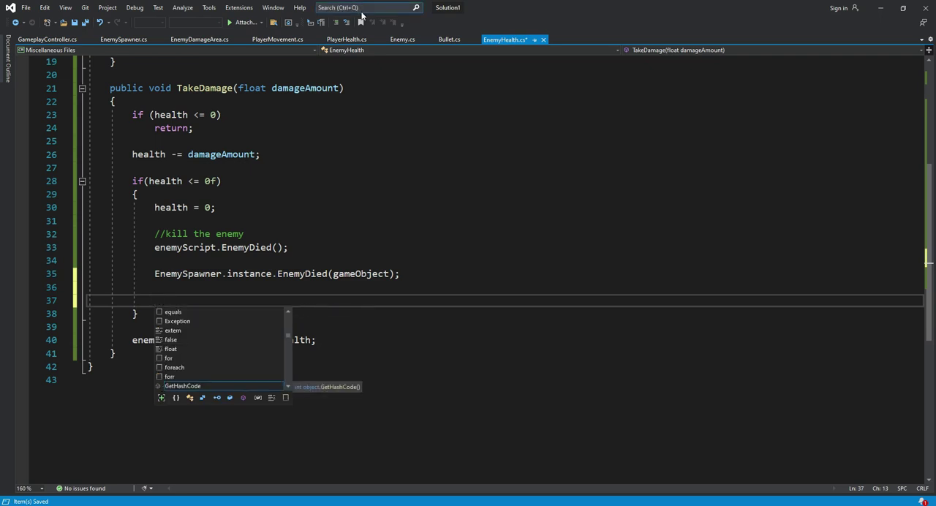
pyautogui.click(345, 38)
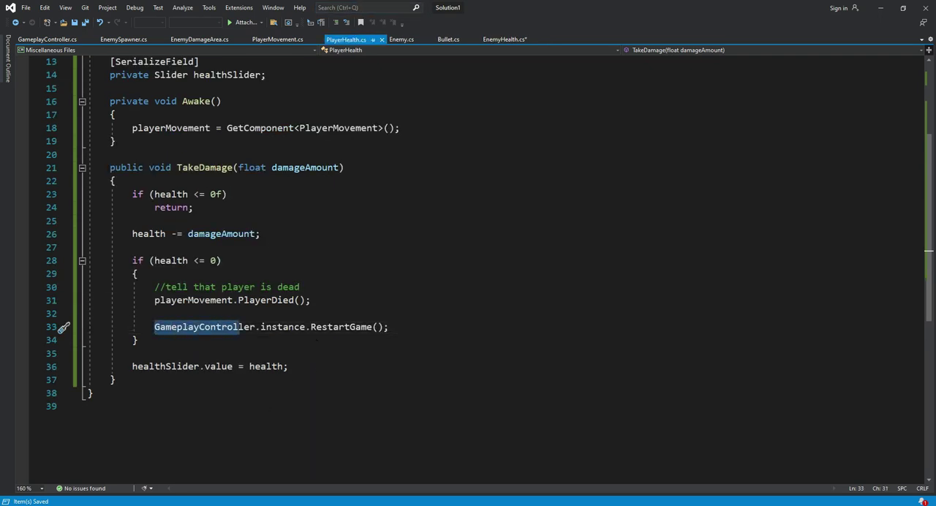
pyautogui.click(503, 38)
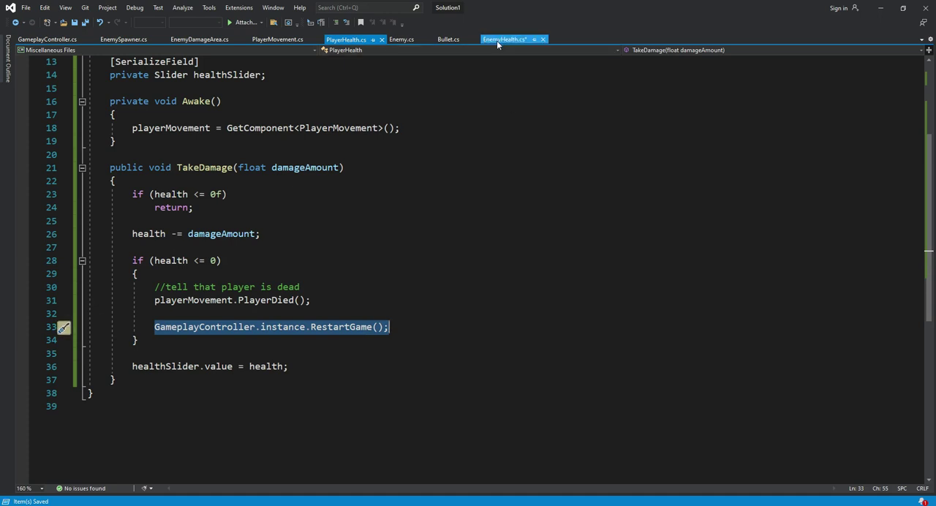
pyautogui.click(504, 38)
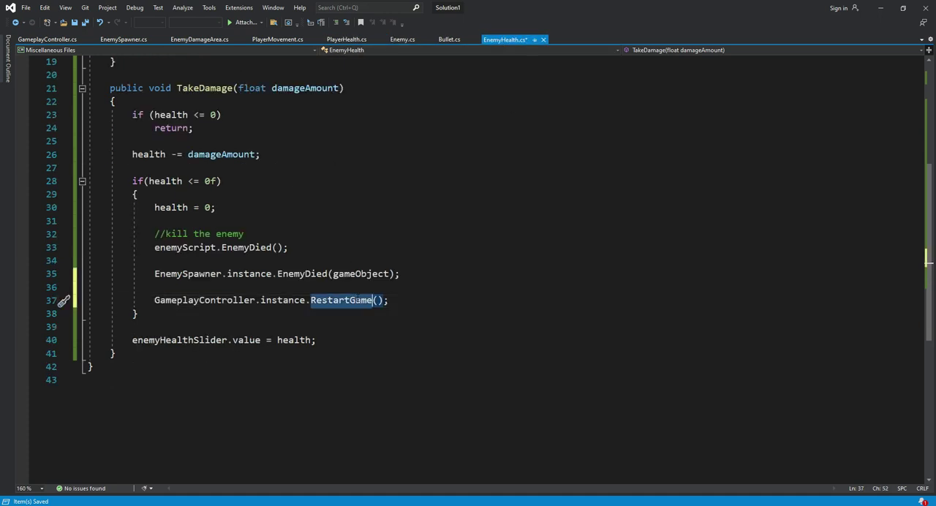
pyautogui.write('EnemyKilled')
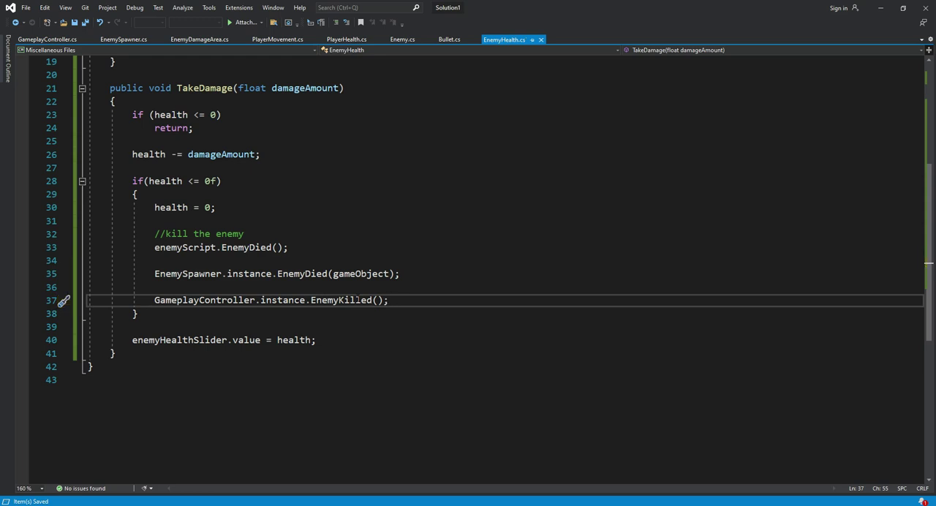
pyautogui.click(26, 7)
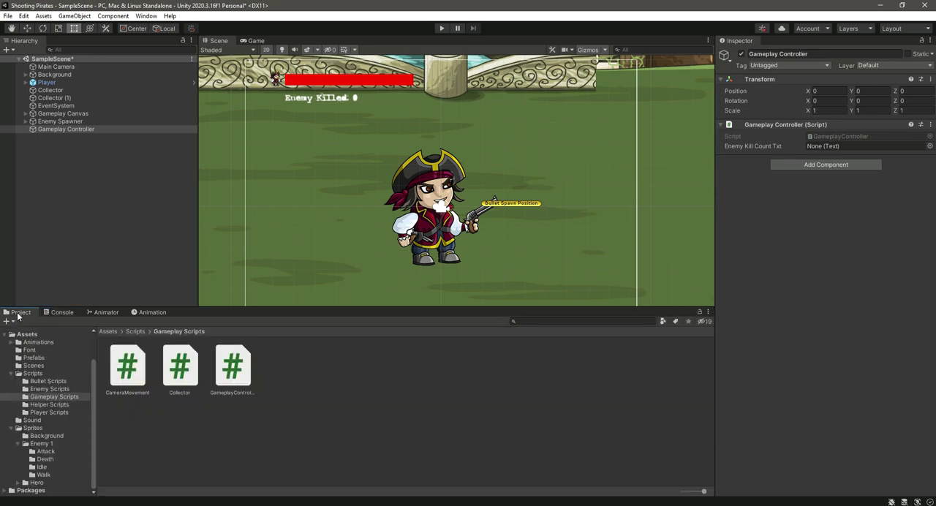
# Select Gameplay Controller and expand Gameplay Canvas to reach the Enemy Kill Count text
pyautogui.click(65, 129)
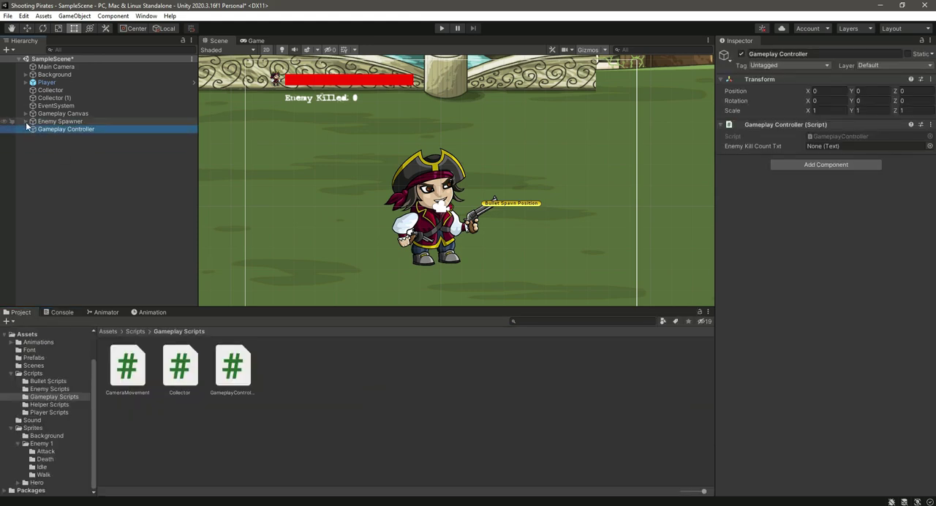
pyautogui.click(26, 114)
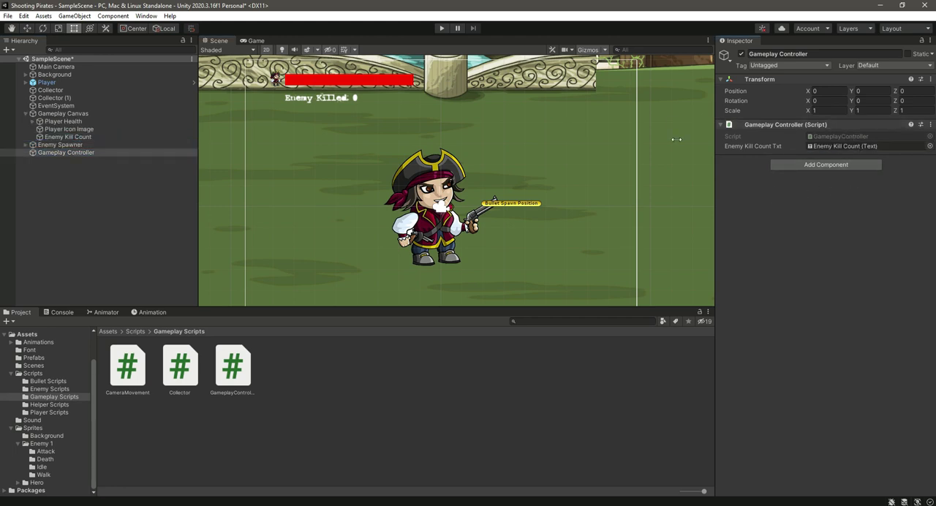
pyautogui.moveTo(618, 204)
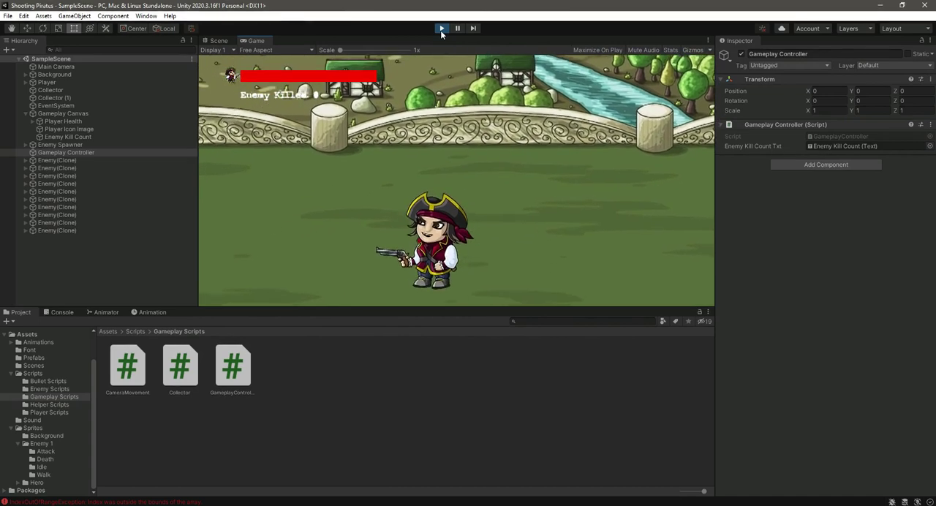
# Play the scene to watch enemies spawn and the kill counter update, then exit play mode
pyautogui.click(219, 41)
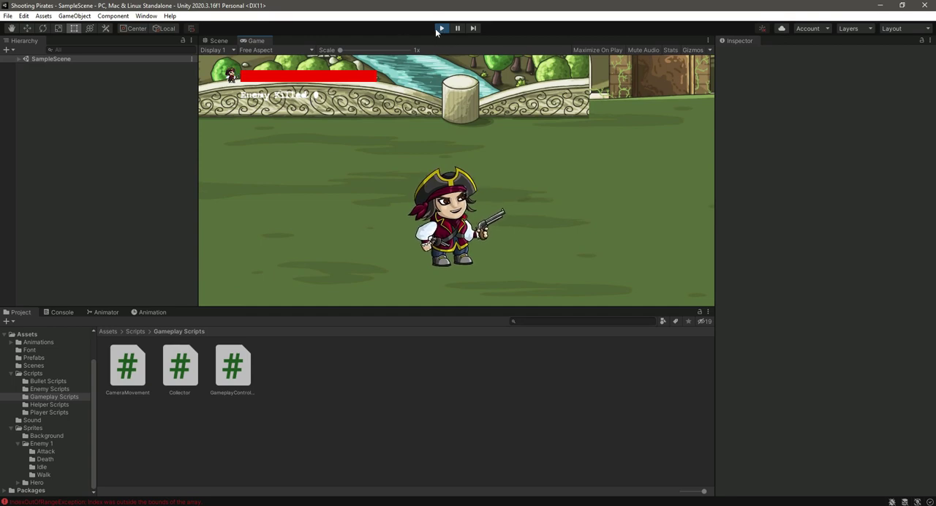
pyautogui.click(441, 28)
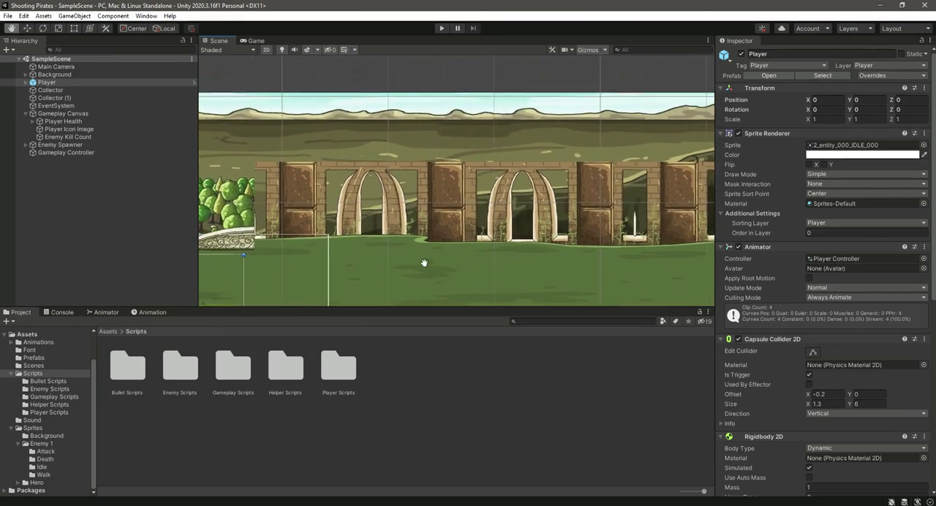
# Inspect the Order in Layer of front_decor, back_decor 3, back_decor 2 (1), back_decor 2 and back_decor
pyautogui.click(25, 73)
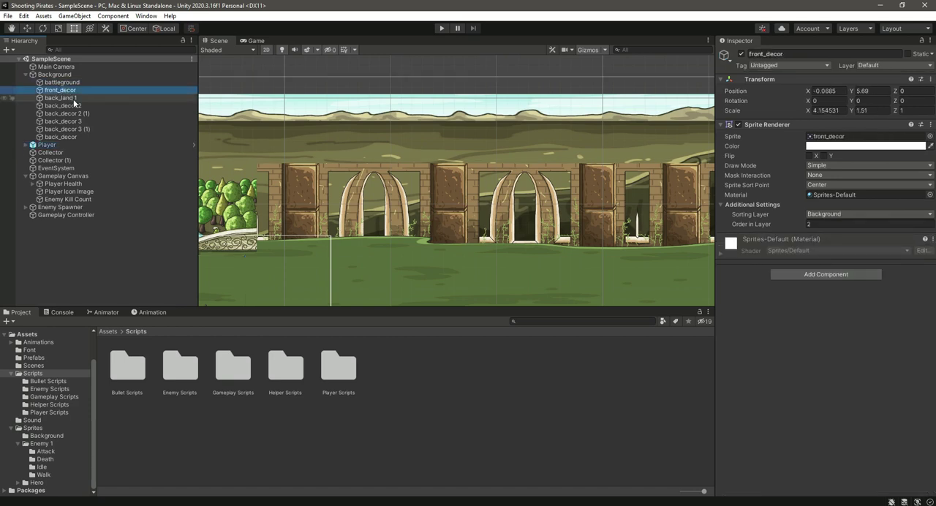
pyautogui.click(66, 114)
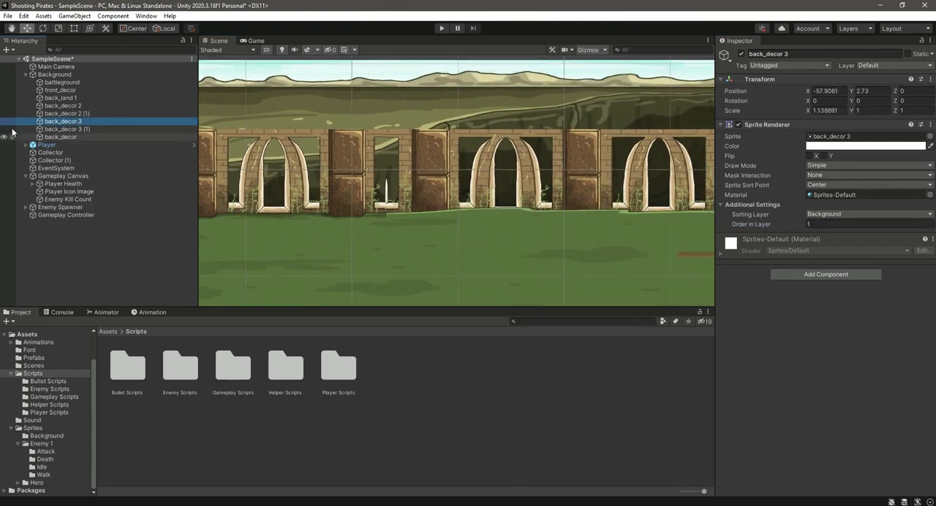
pyautogui.click(66, 114)
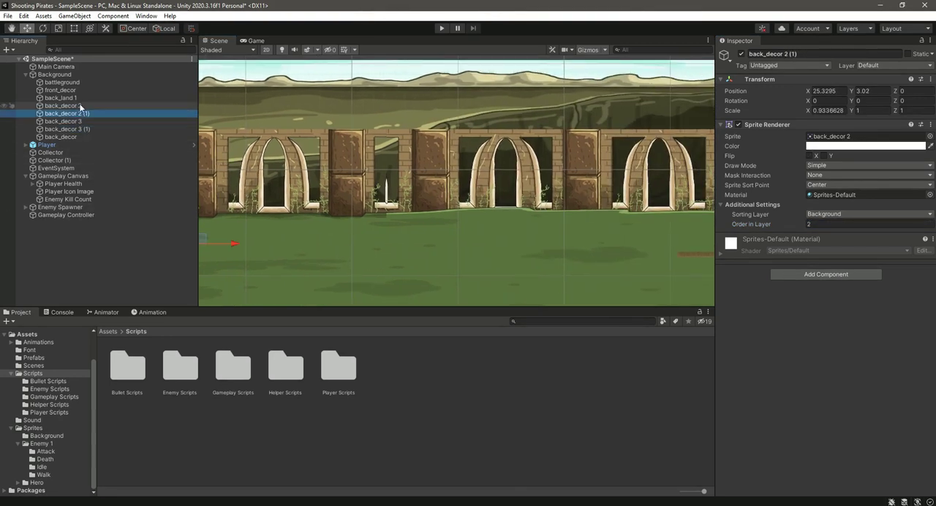
pyautogui.click(59, 105)
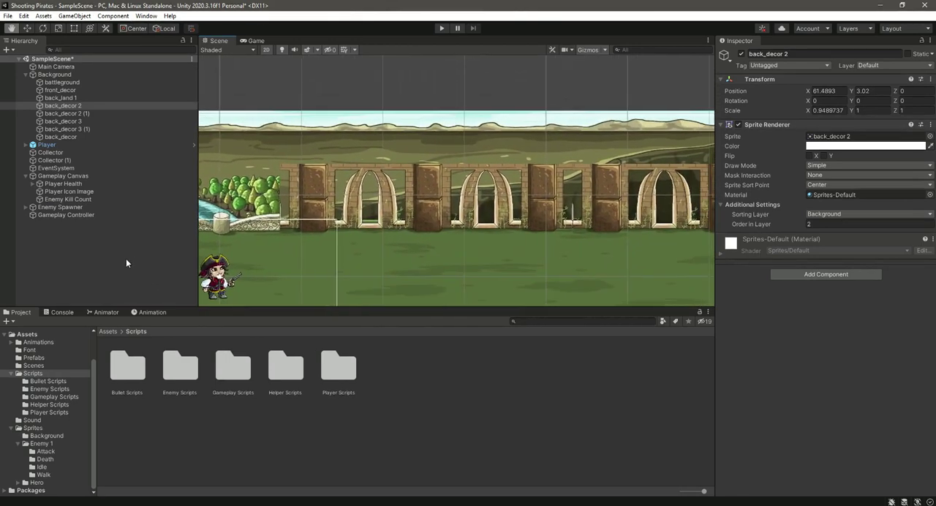
pyautogui.click(67, 114)
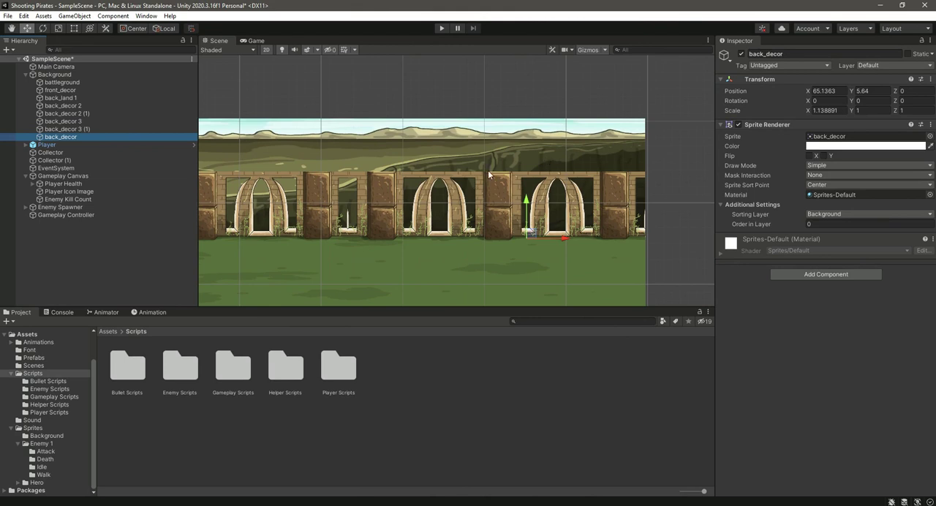
pyautogui.moveTo(458, 173)
pyautogui.write('1')
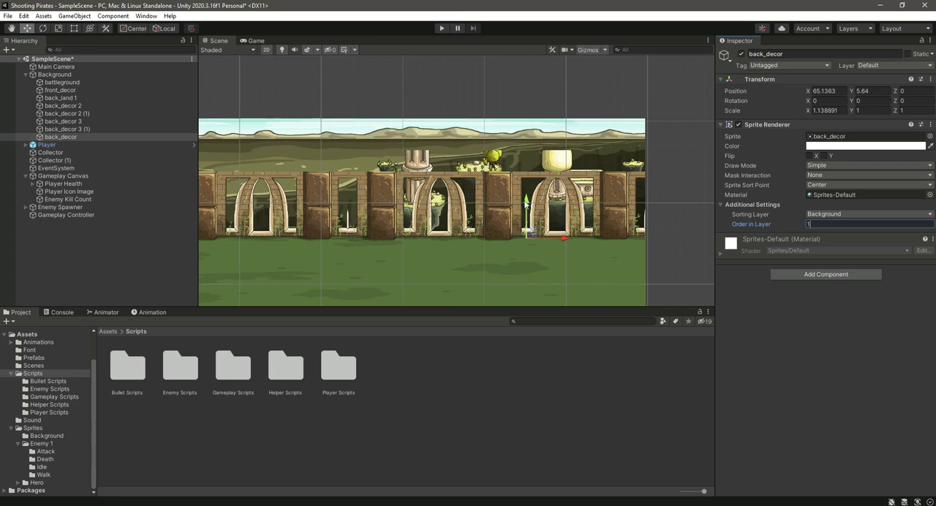
pyautogui.moveTo(565, 241)
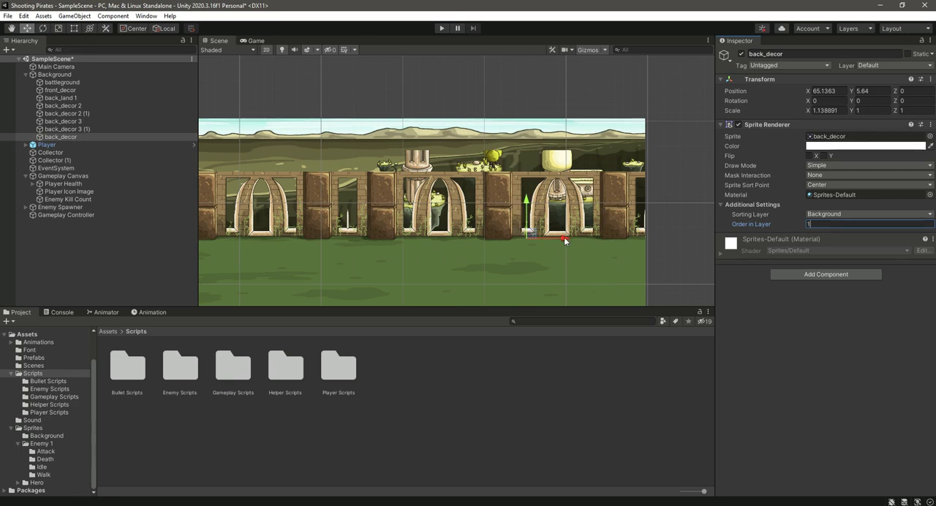
# Nudge the back_decor arches slightly left in the Scene view
pyautogui.moveTo(563, 240); pyautogui.dragTo(552, 241)
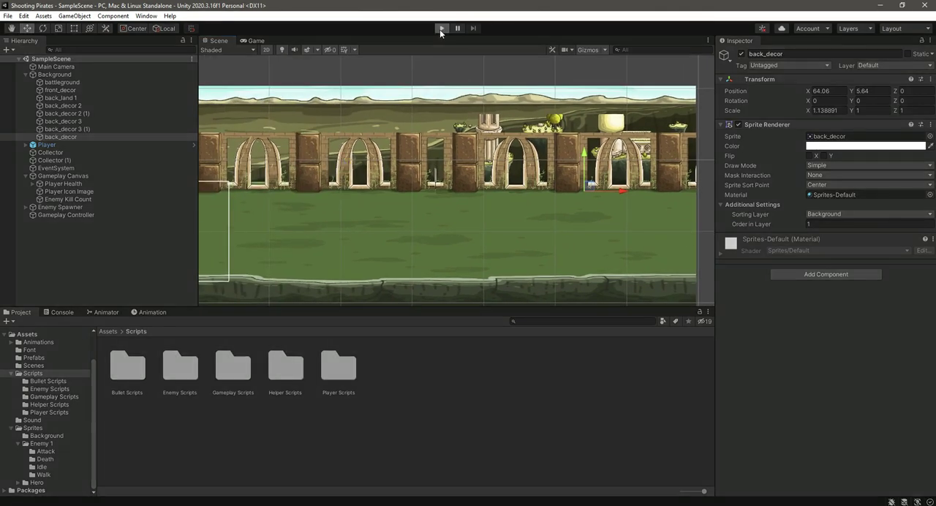
# Run the scene in play mode to check the background sorting
pyautogui.click(441, 28)
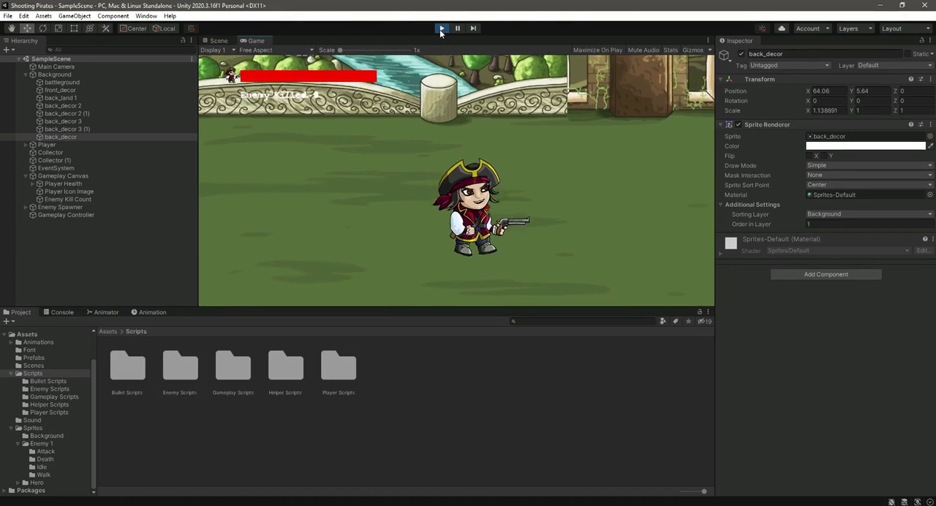